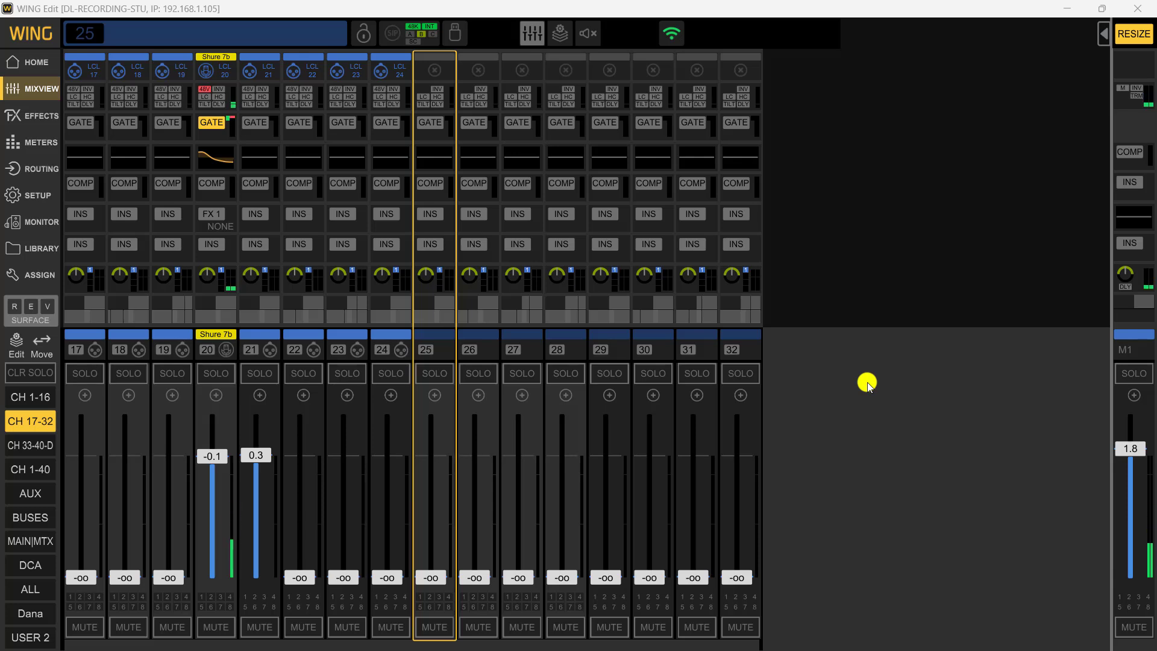
pyautogui.moveTo(576, 323)
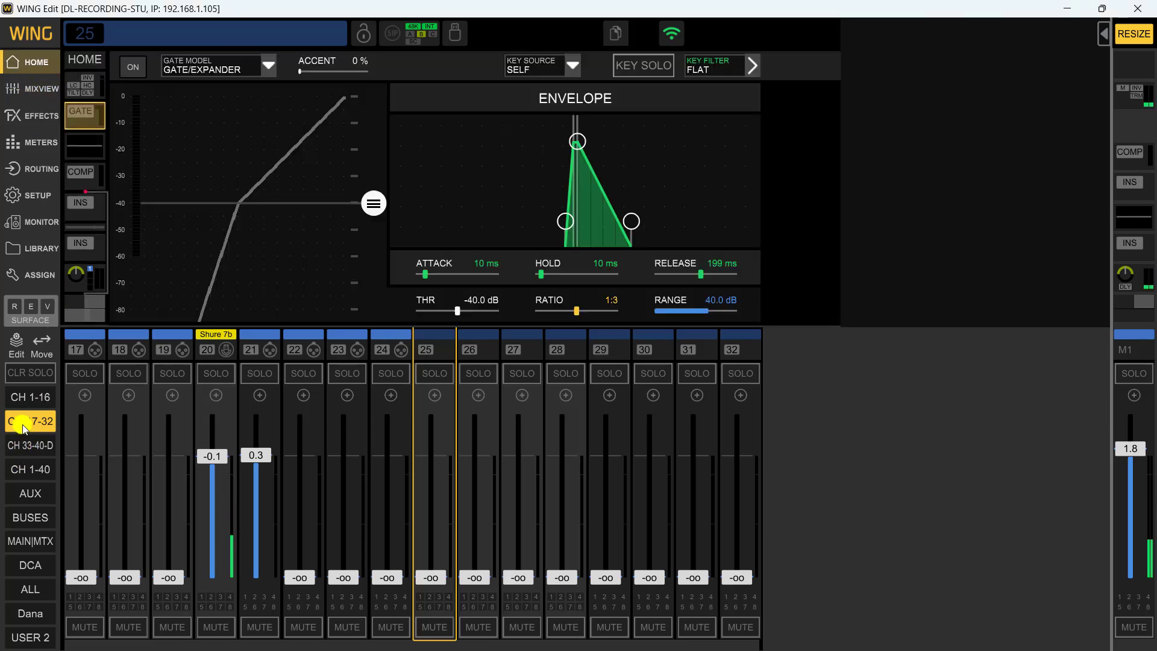
# Step: Bring up channel 25's Select Main Input source list from HOME
pyautogui.click(29, 89)
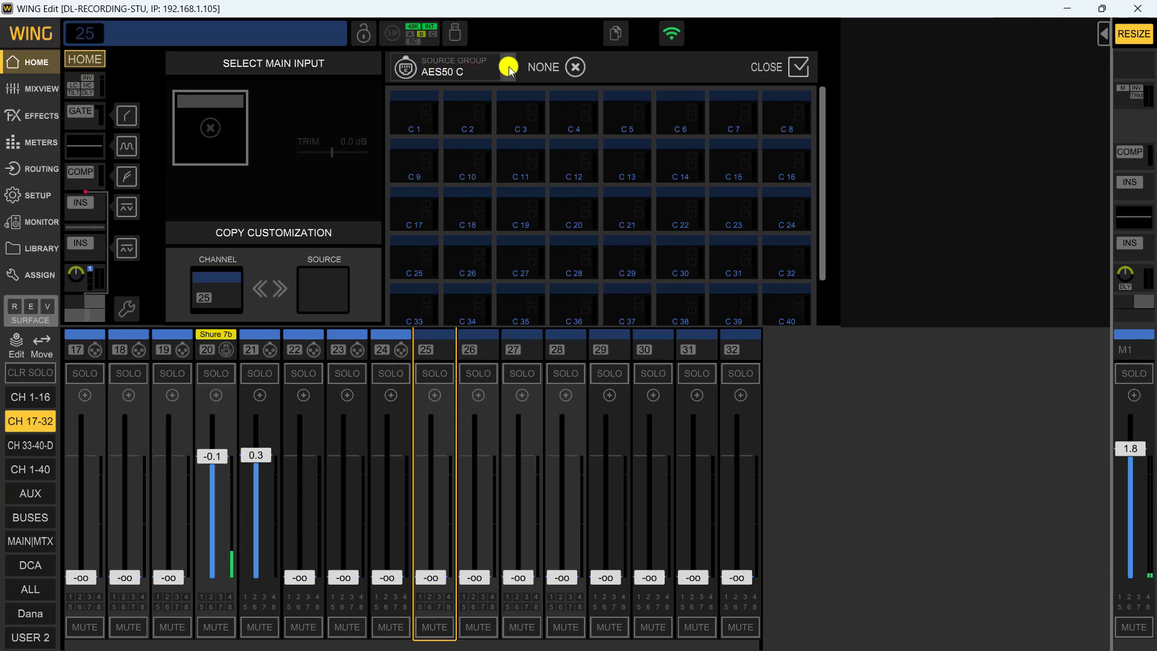
# Step: Show the Source Group options for channel 25's main input, starting from Local In
pyautogui.click(507, 67)
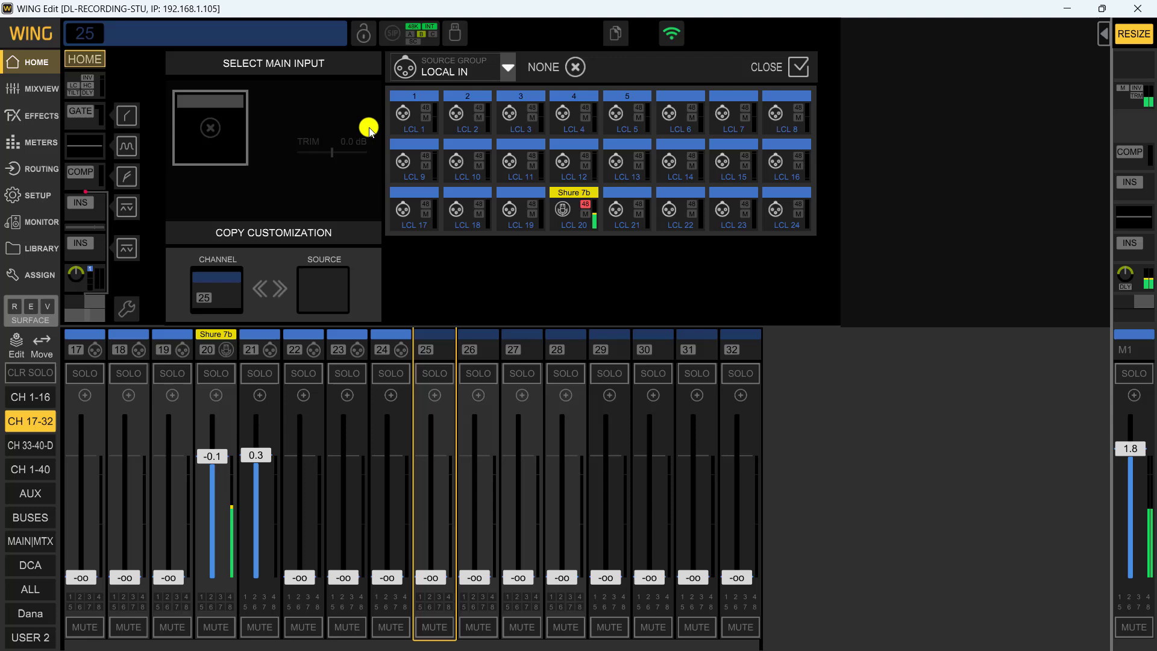
pyautogui.moveTo(303, 122)
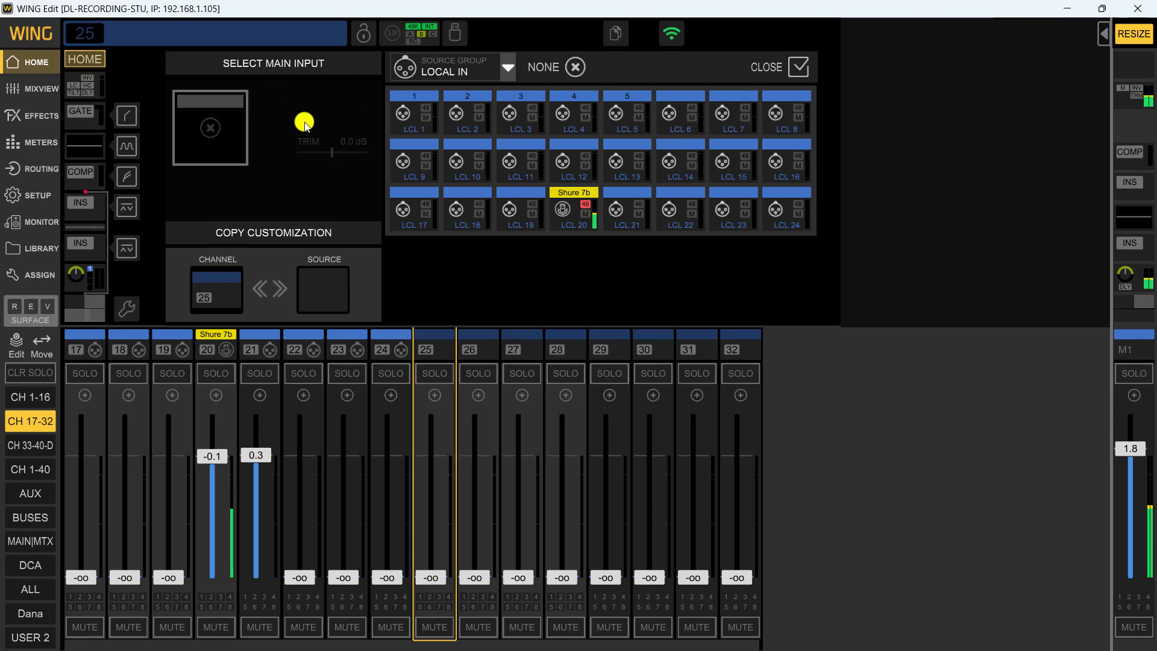
pyautogui.moveTo(448, 319)
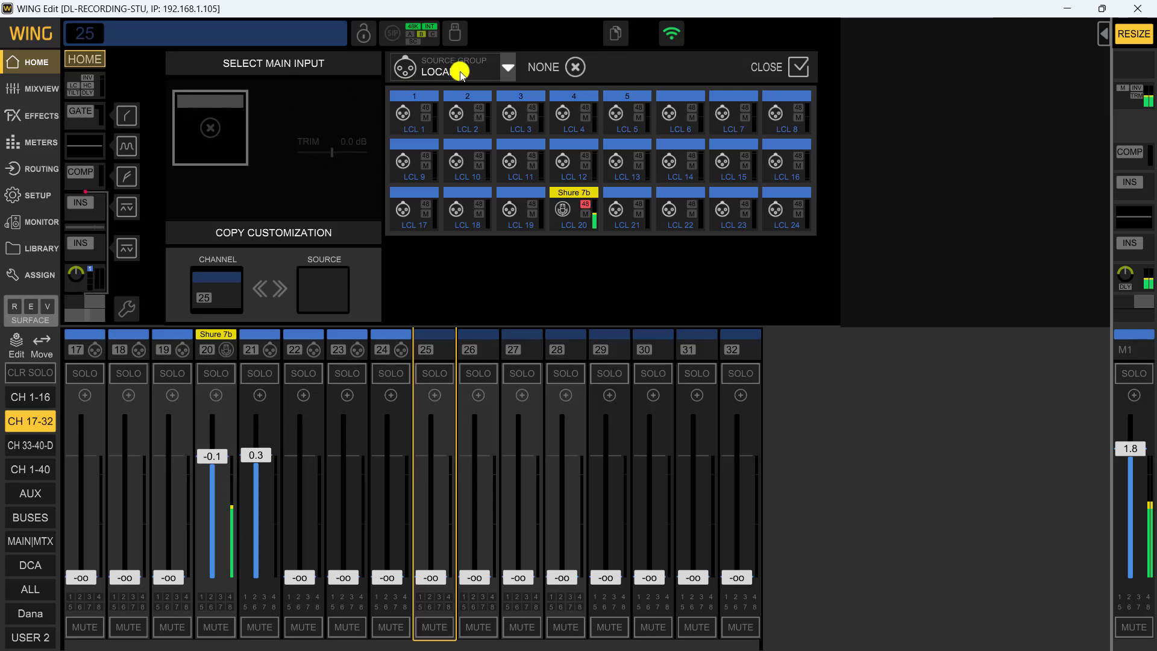
pyautogui.click(507, 67)
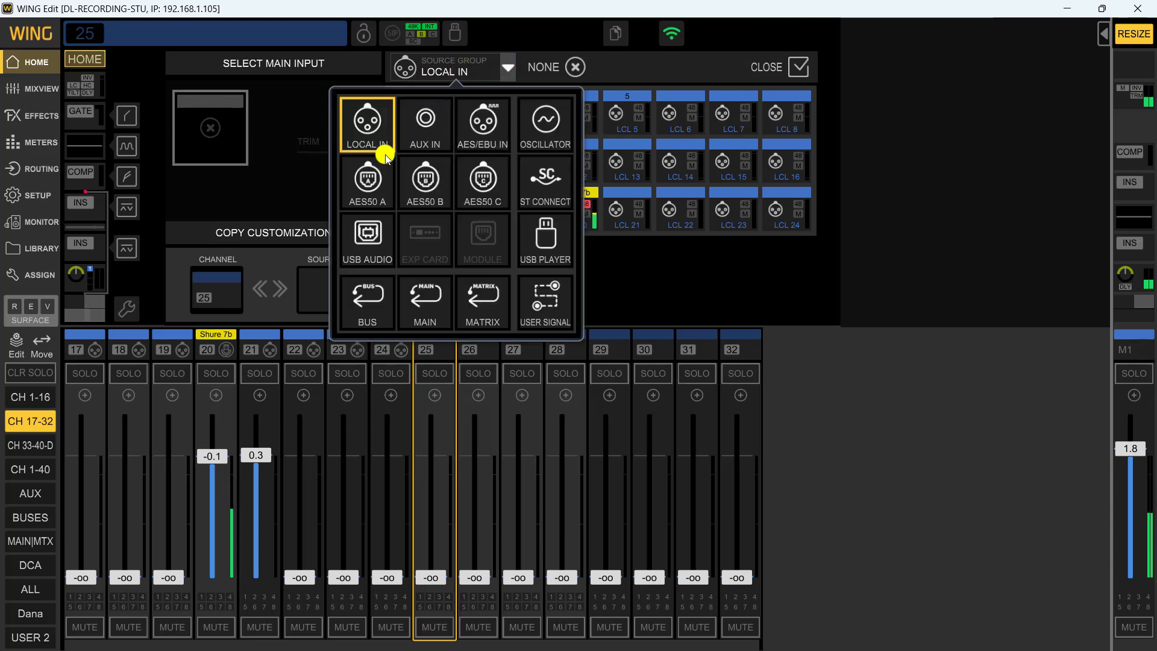
pyautogui.moveTo(378, 184)
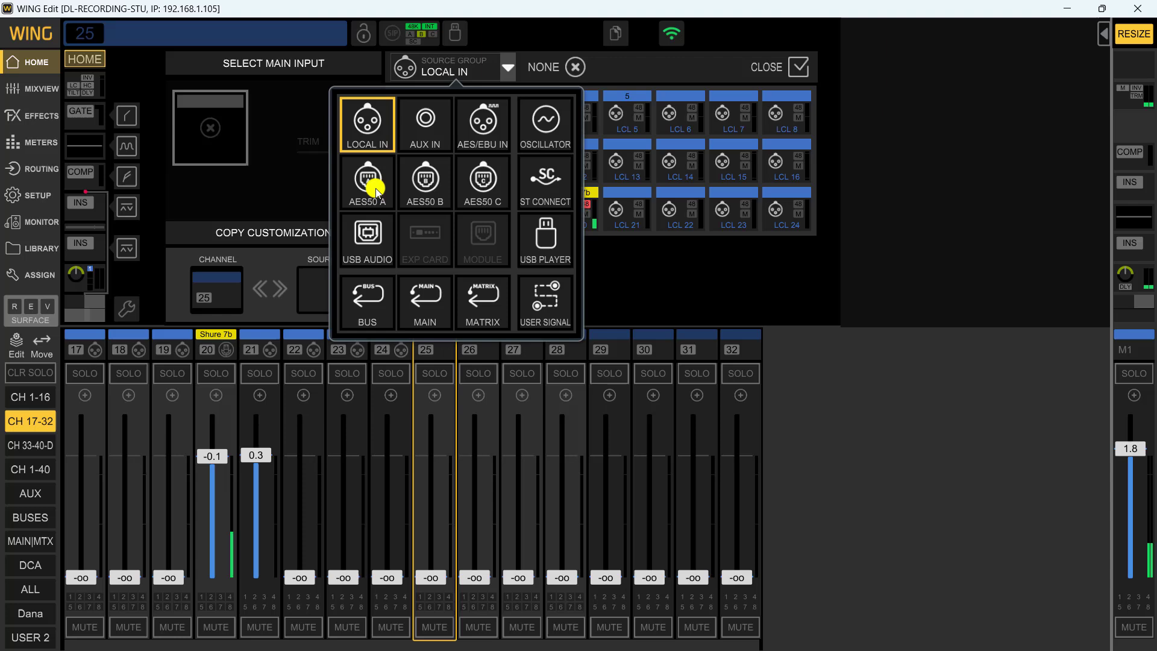
pyautogui.moveTo(483, 186)
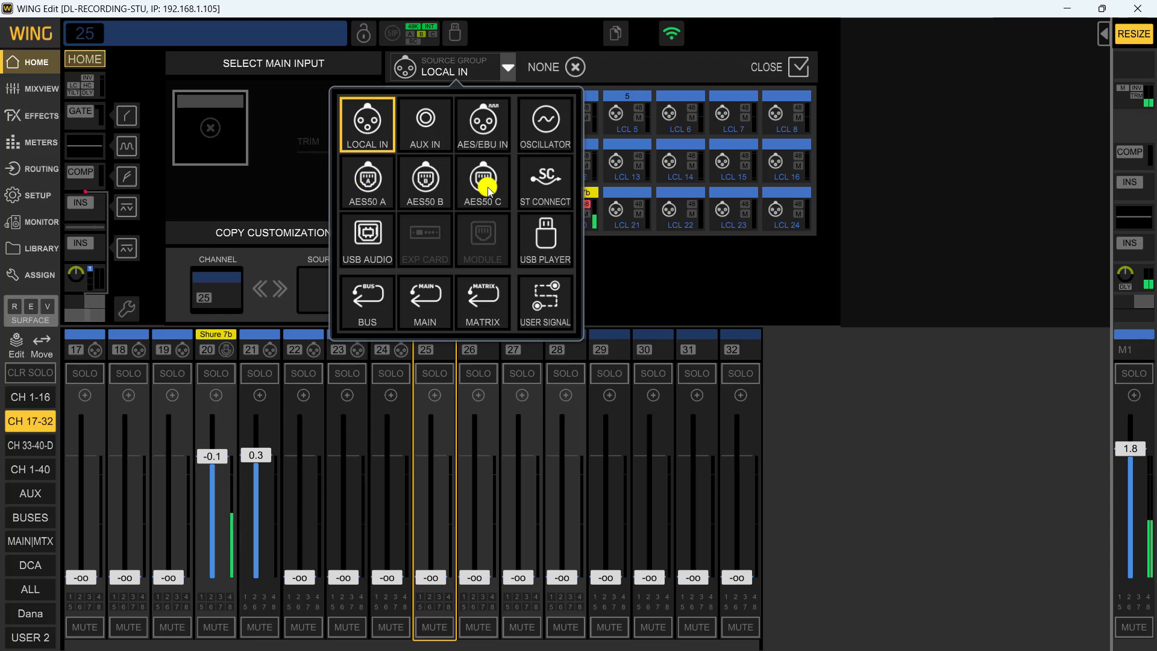
pyautogui.moveTo(492, 187)
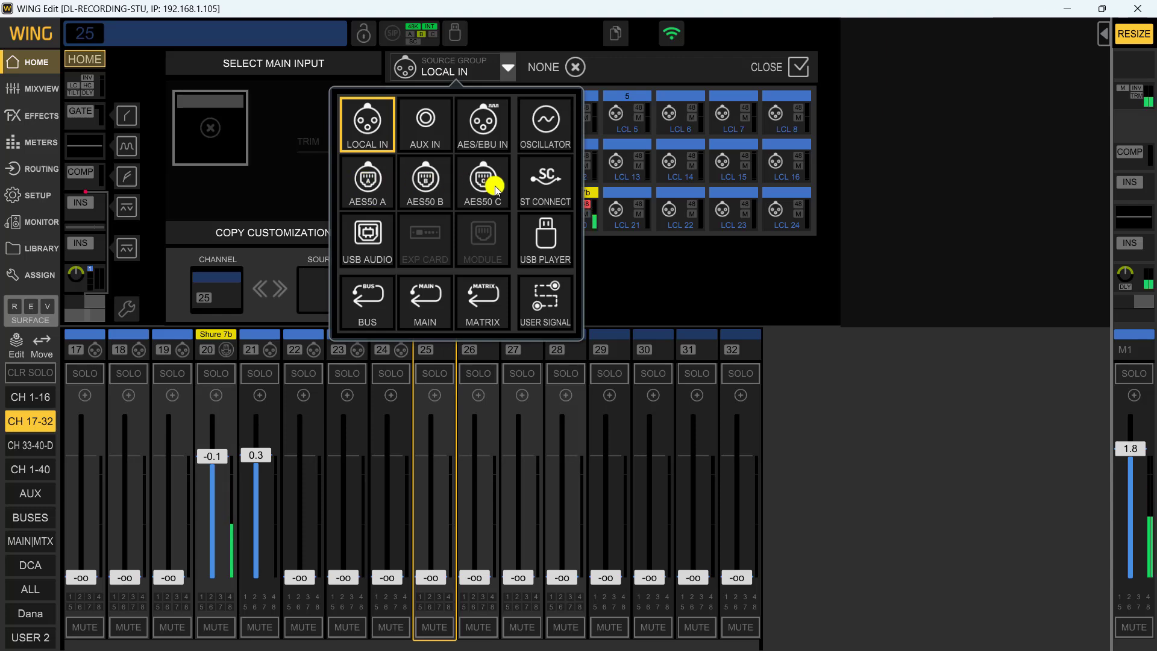
pyautogui.moveTo(450, 185)
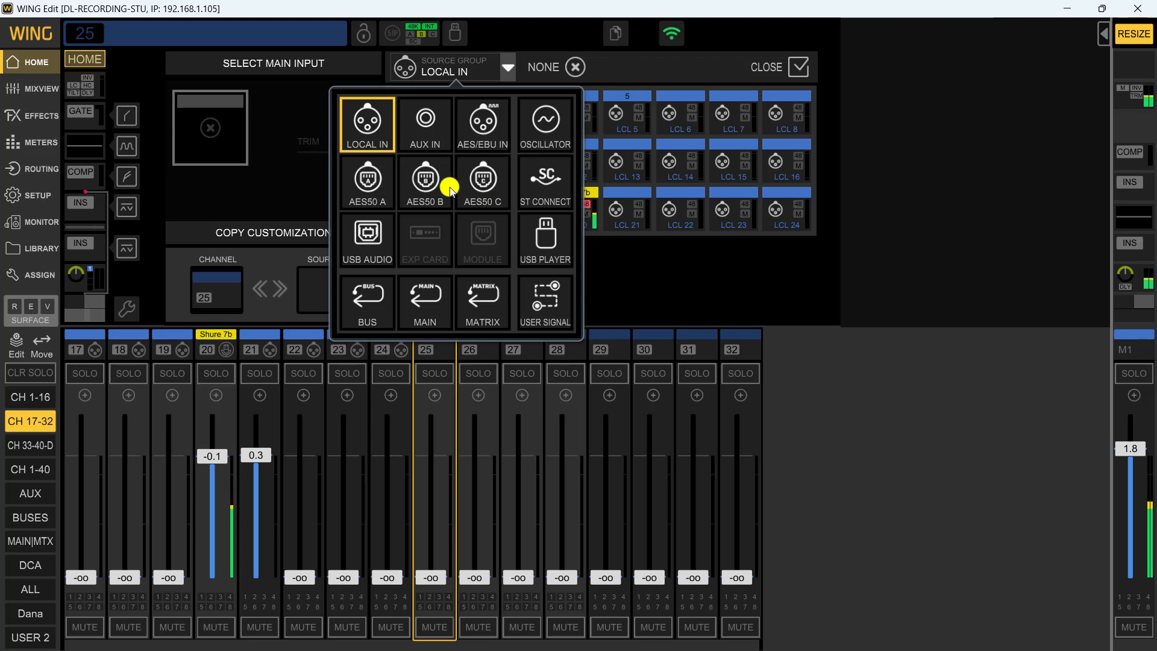
pyautogui.moveTo(478, 188)
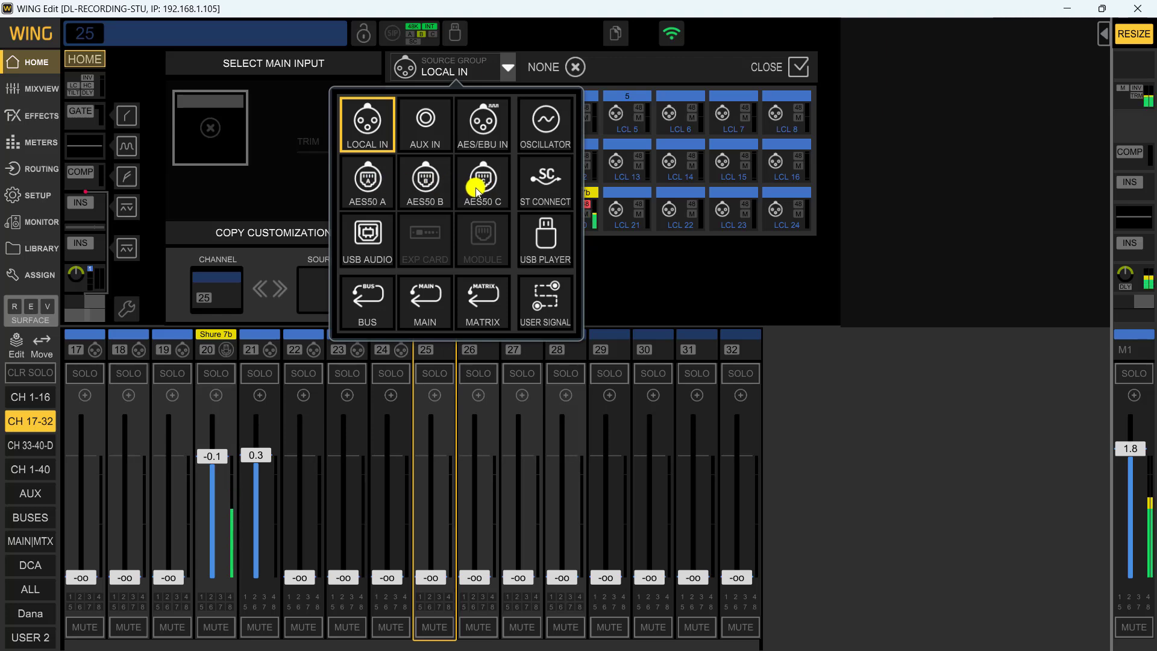
# Step: Choose AES50 C as channel 25's source group and scroll through inputs C 9–C 48
pyautogui.click(482, 182)
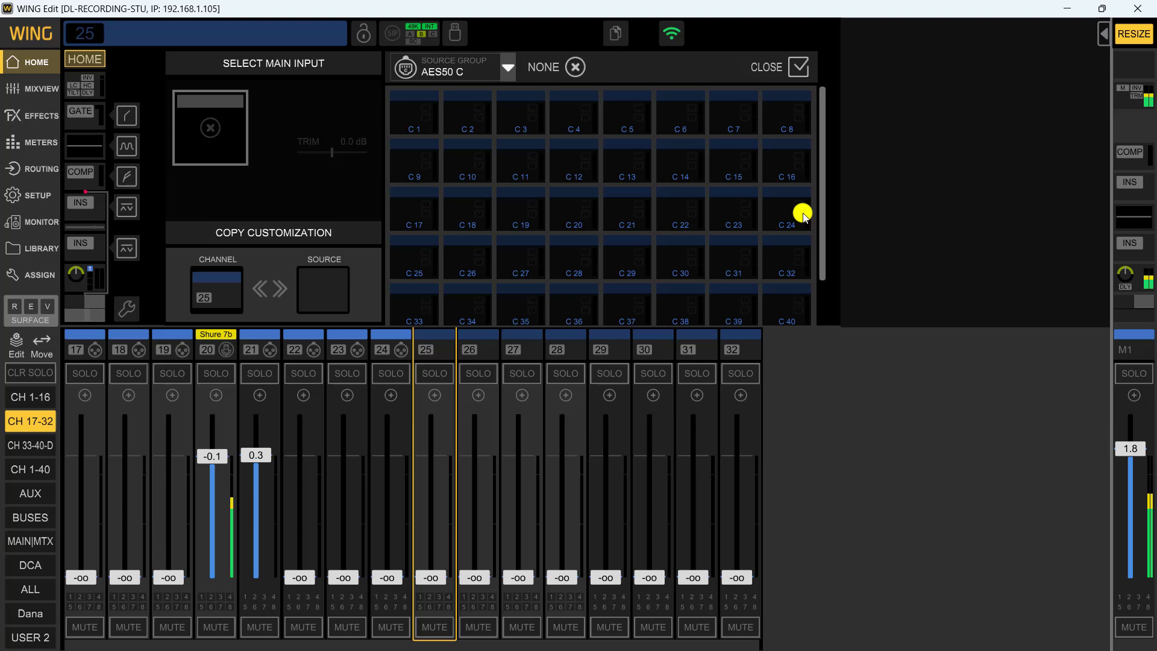
pyautogui.scroll(-3)
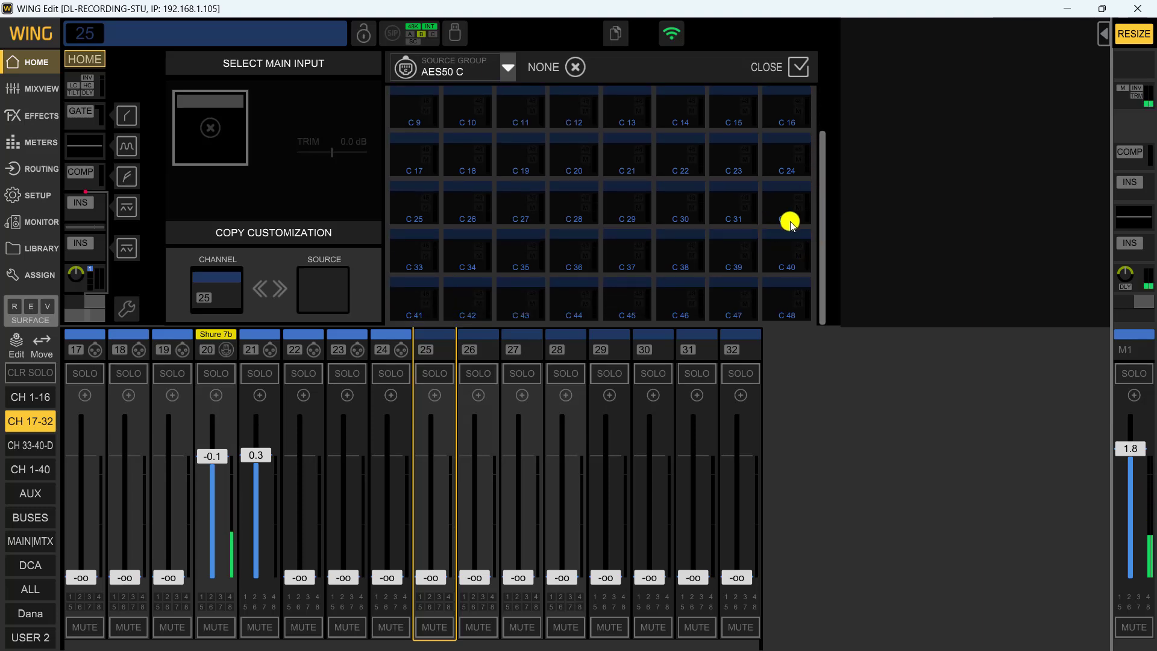
pyautogui.moveTo(620, 180)
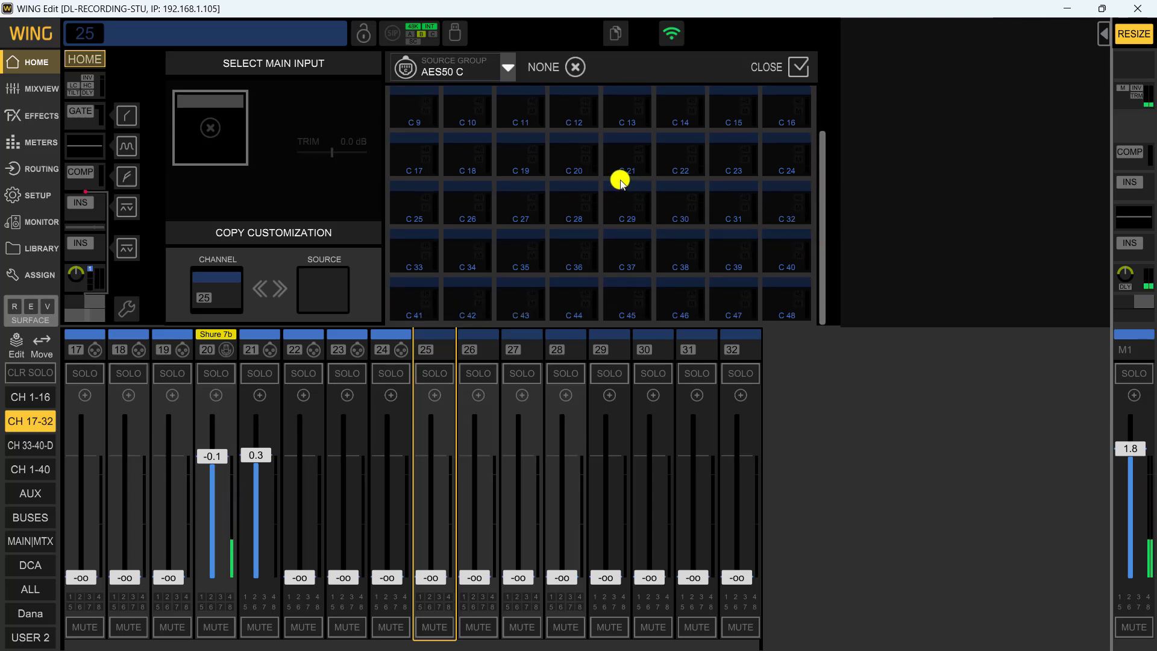
pyautogui.moveTo(788, 305)
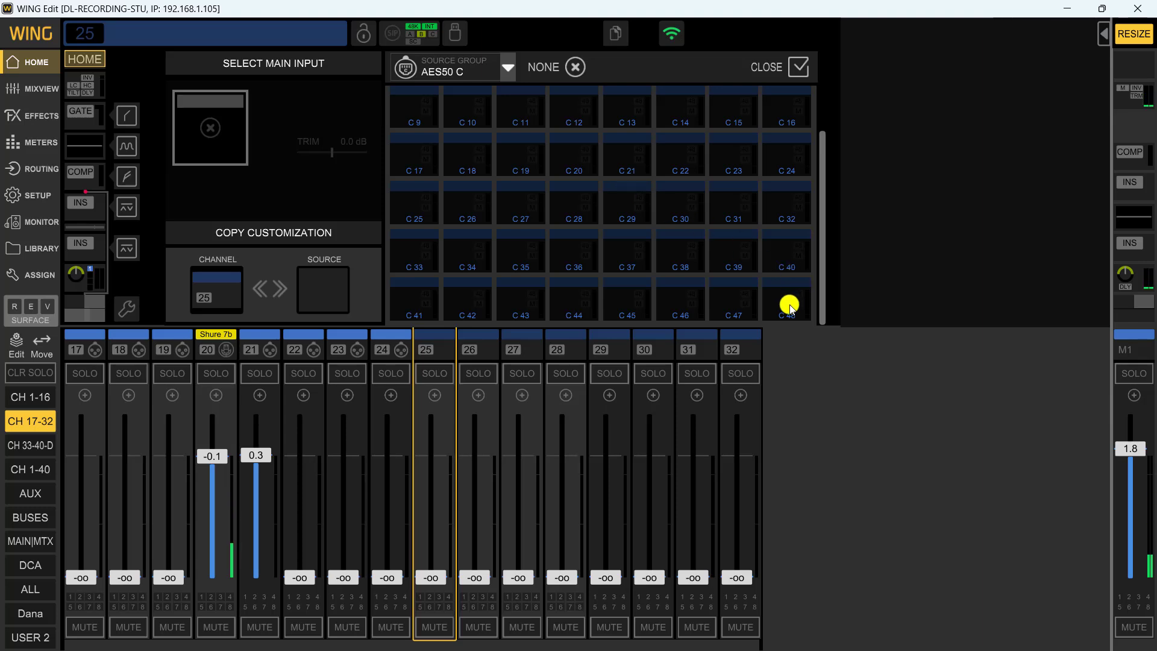
pyautogui.moveTo(784, 316)
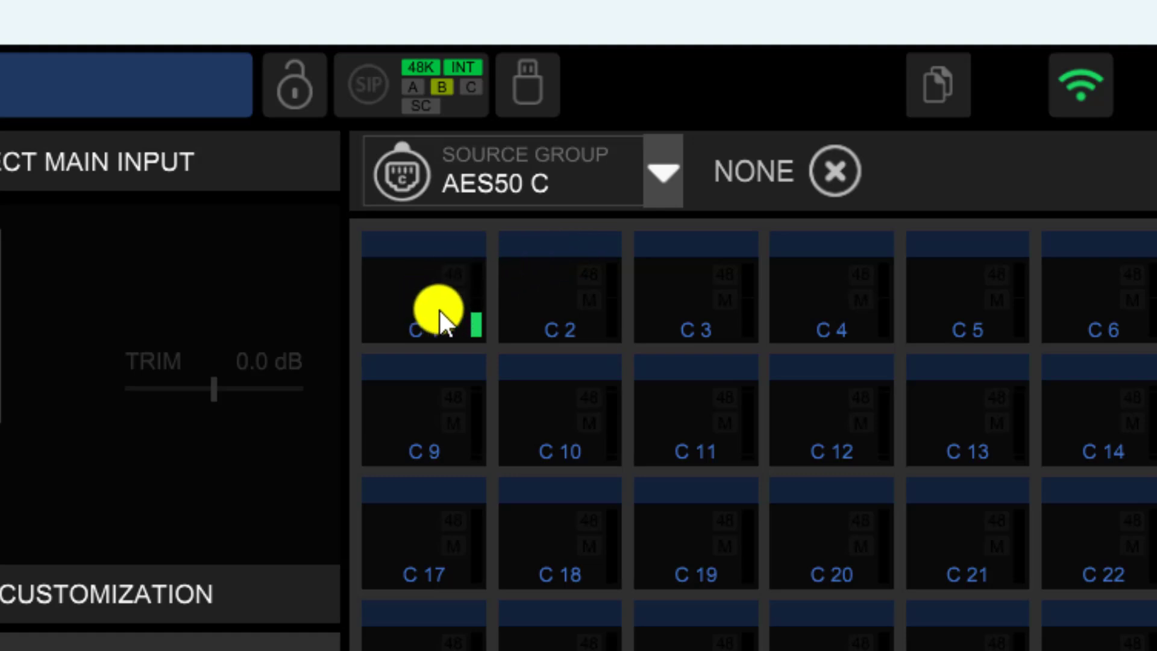
pyautogui.moveTo(398, 310)
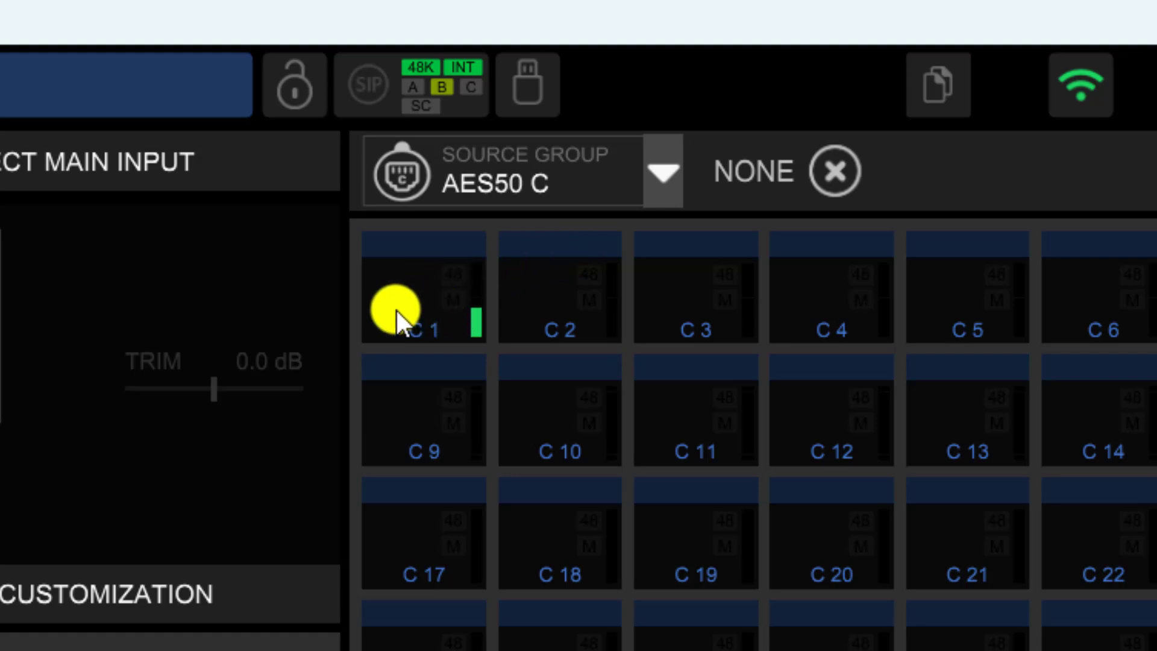
pyautogui.moveTo(432, 306)
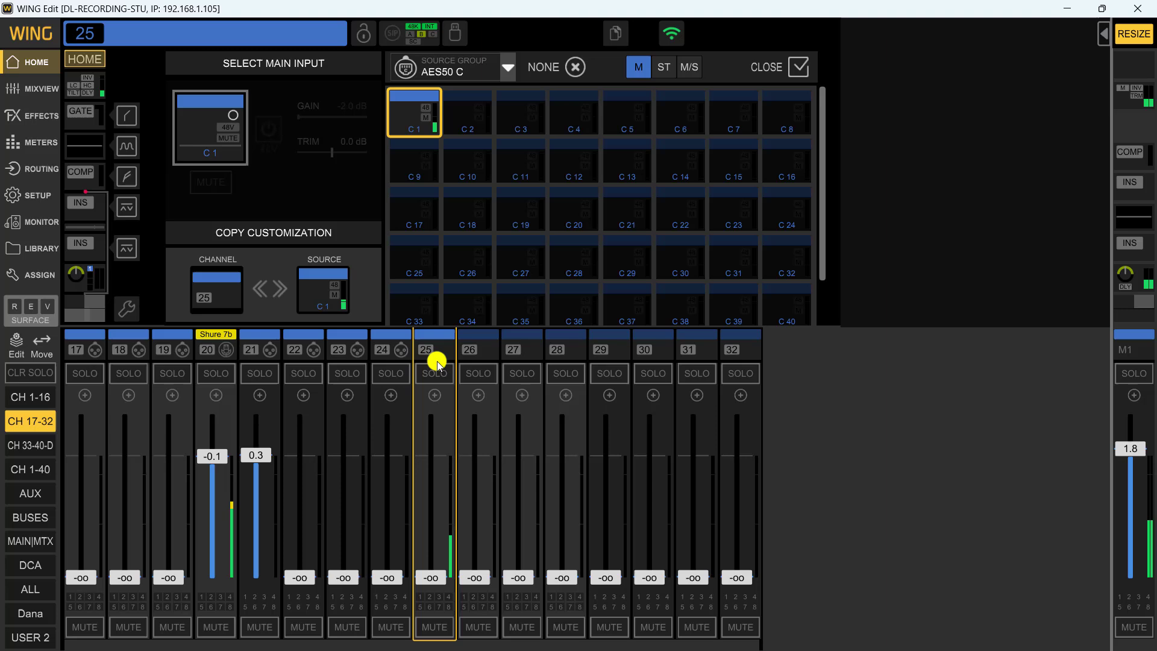
pyautogui.moveTo(440, 349)
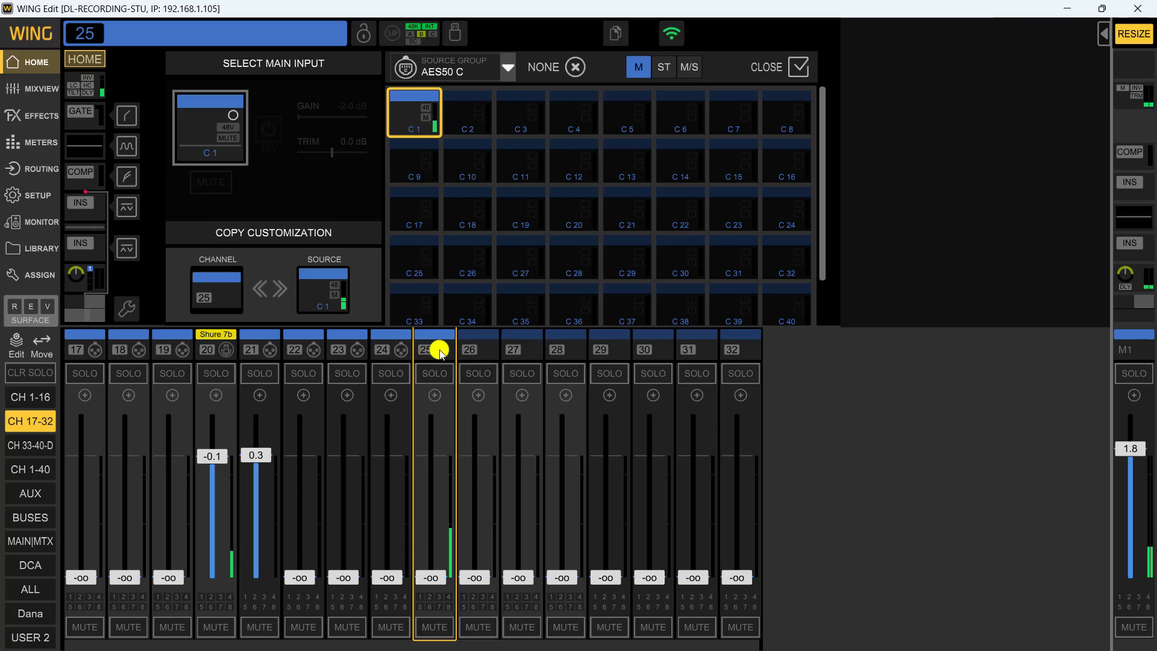
pyautogui.moveTo(182, 37)
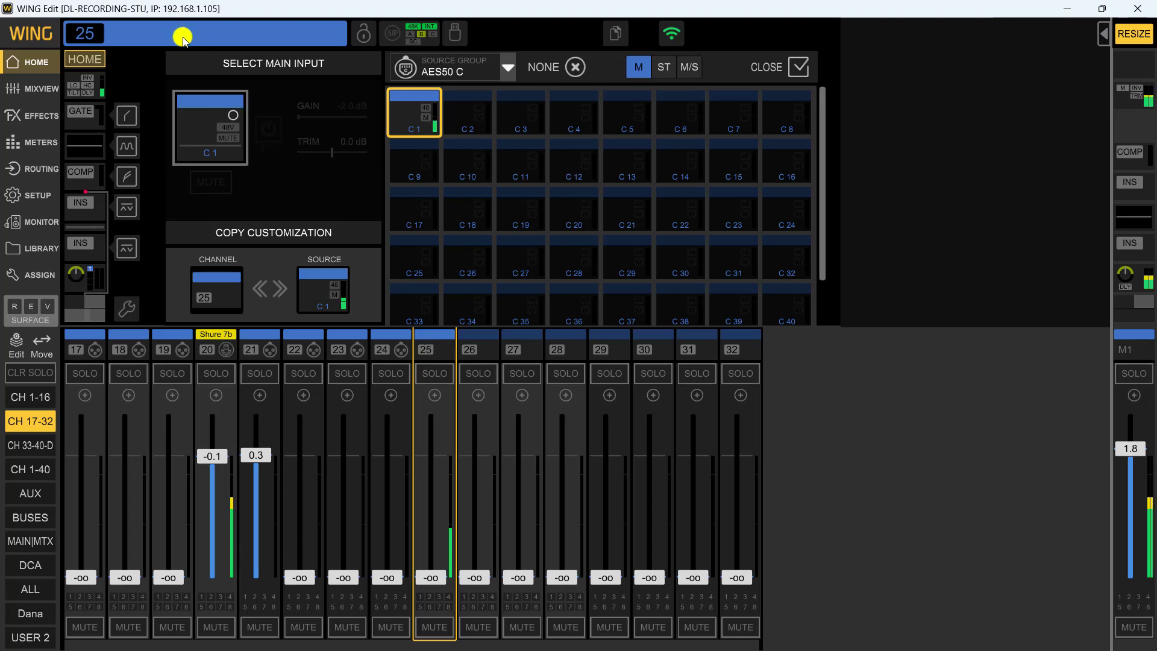
# Step: Name channel 25 'Bass' with guitar icon and purple colour, then select channel 26
pyautogui.click(764, 67)
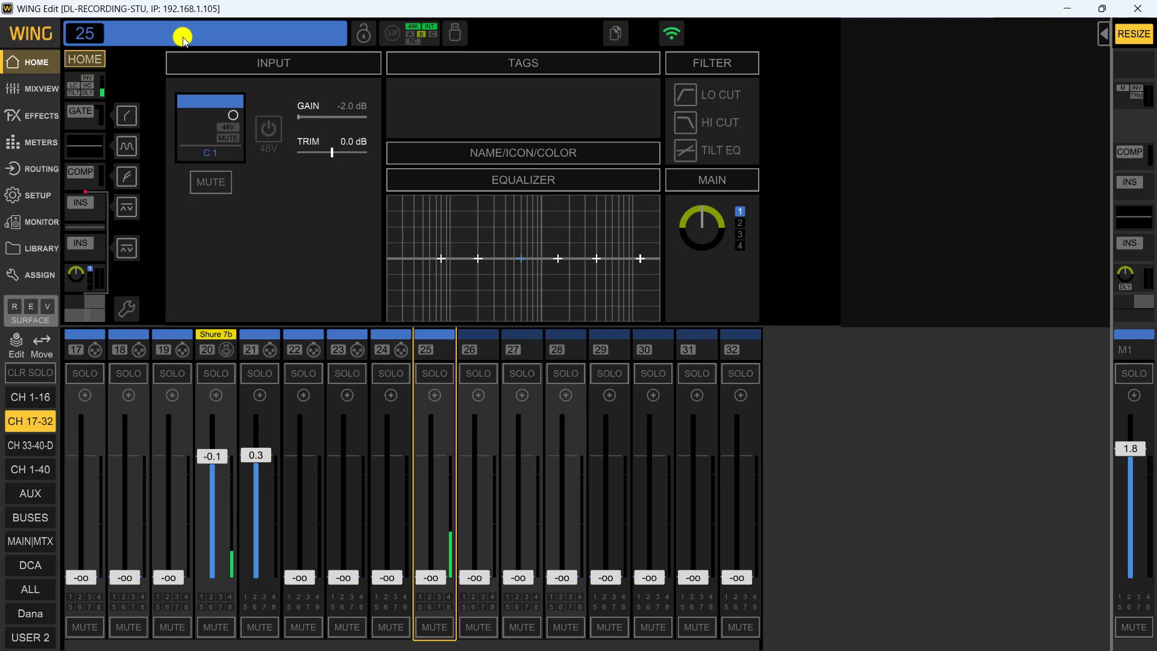
pyautogui.click(521, 153)
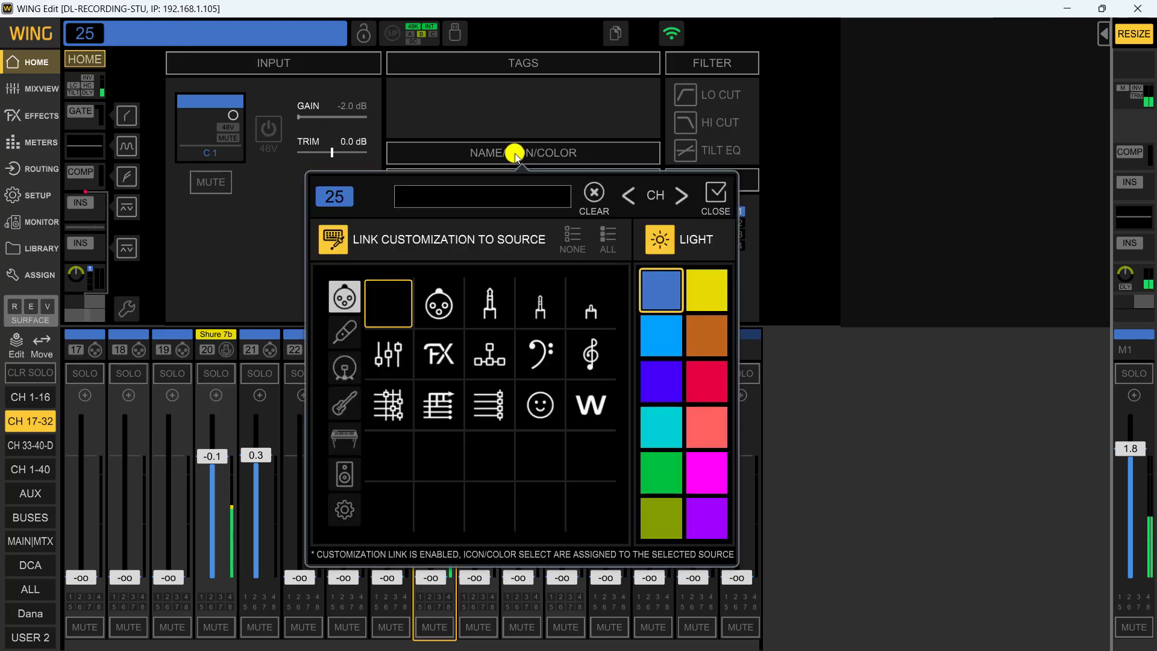
pyautogui.click(481, 195)
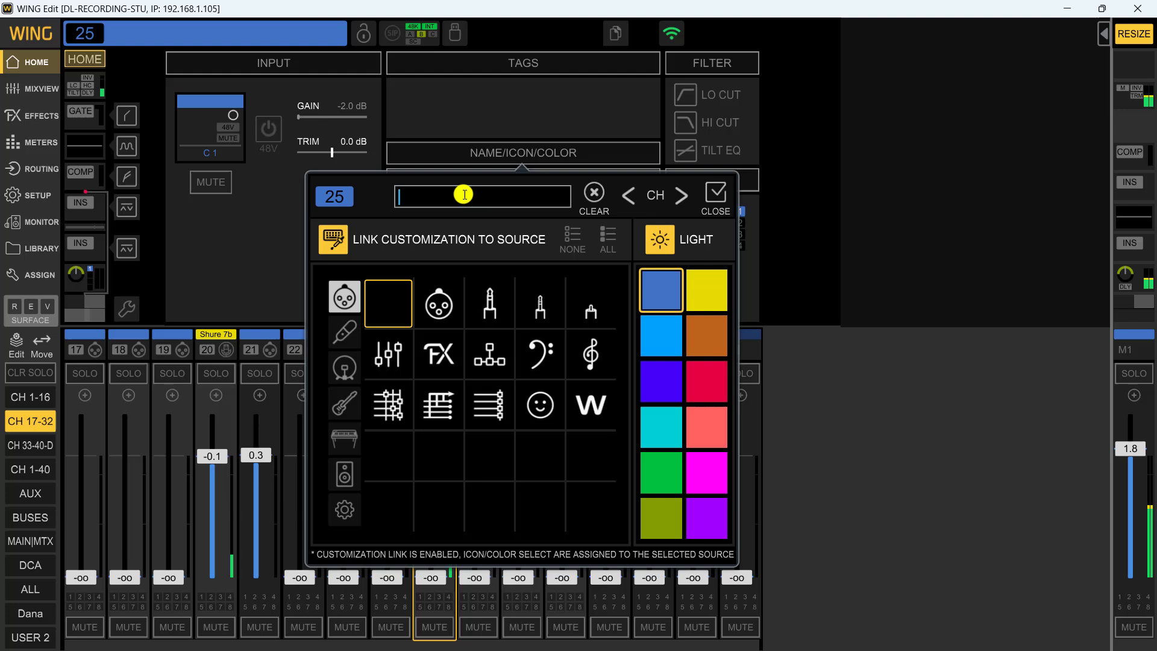
pyautogui.write('Bass')
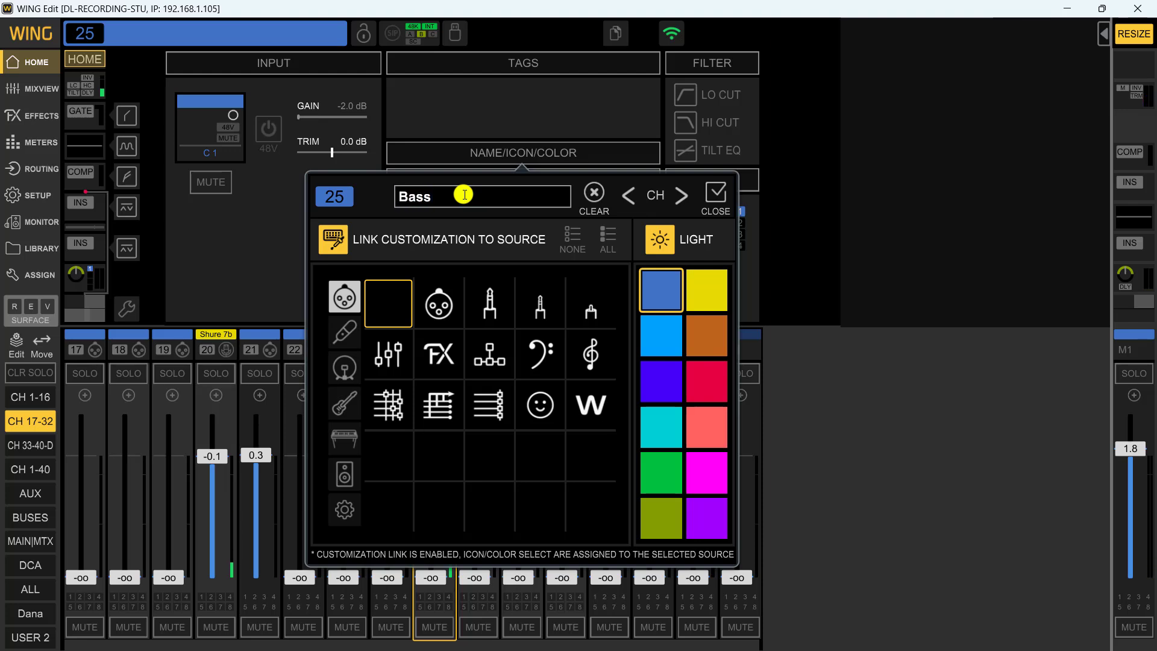
pyautogui.click(658, 381)
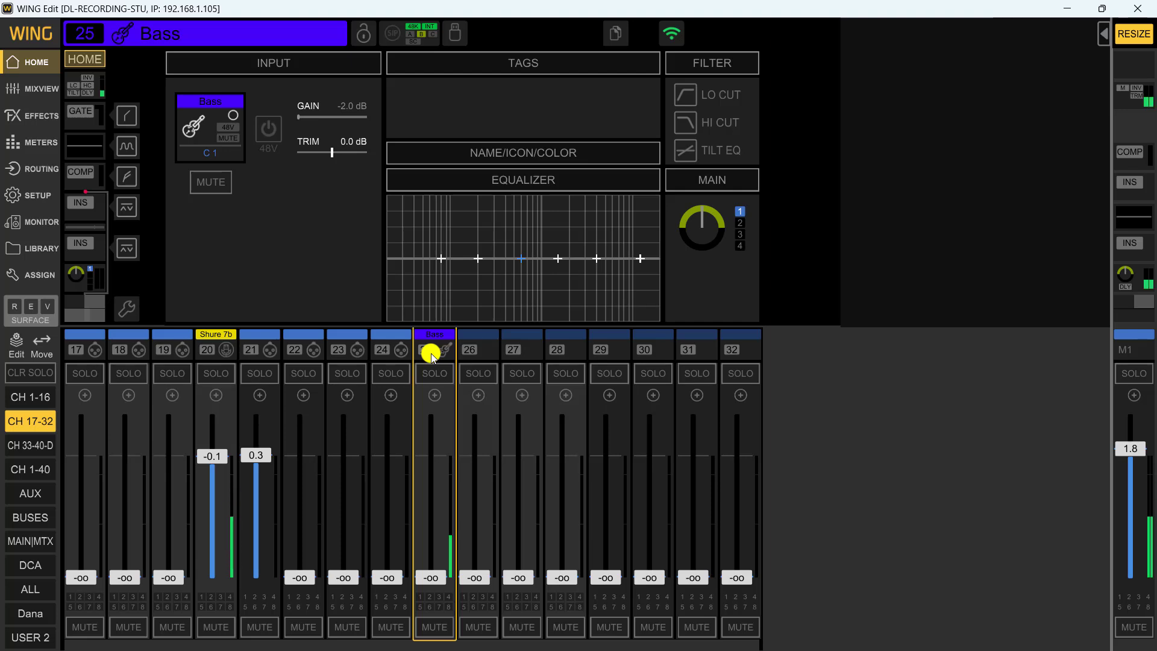
pyautogui.click(477, 349)
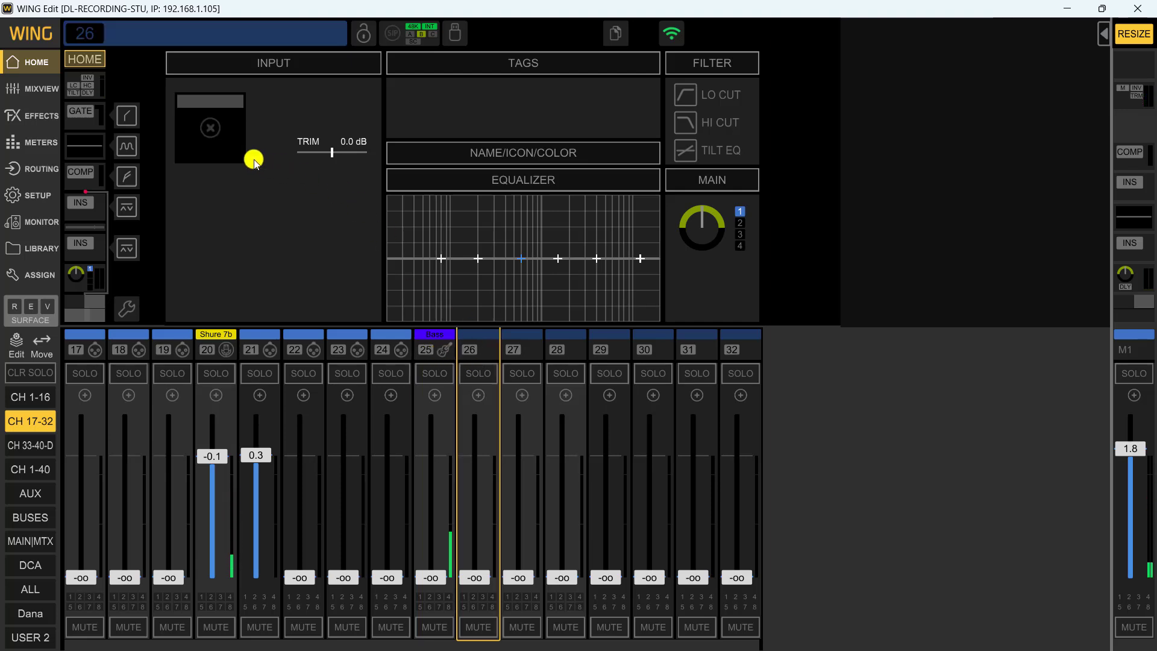
# Step: Patch channel 26's main input to AES50 A 1/2 as a stereo pair
pyautogui.click(210, 128)
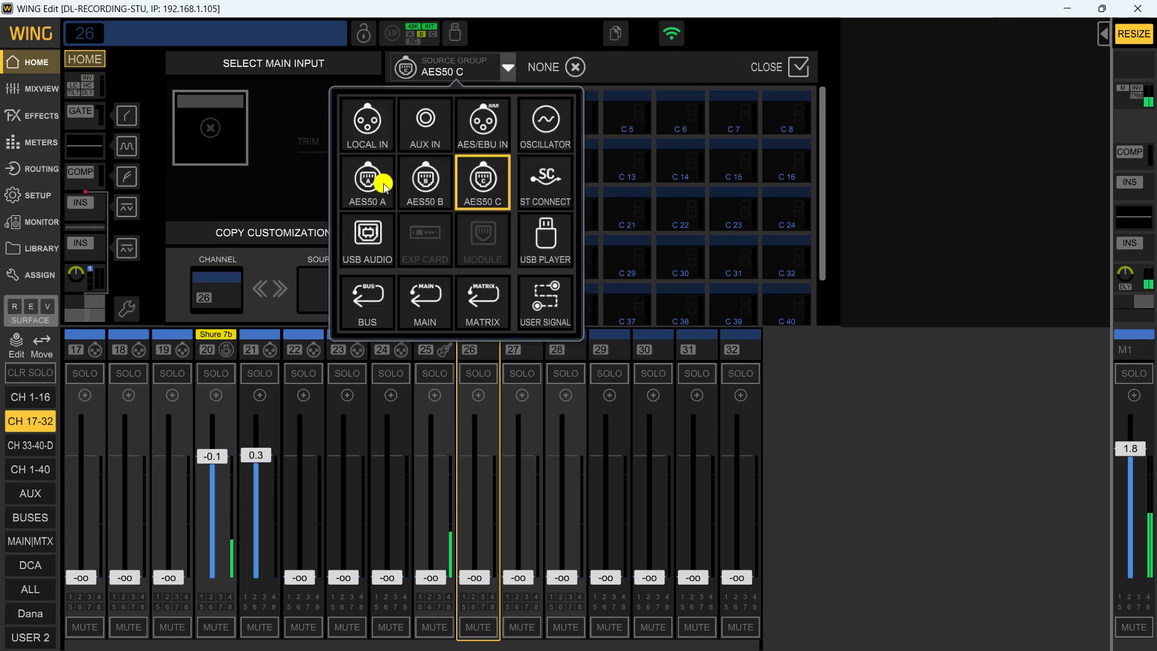
pyautogui.click(367, 182)
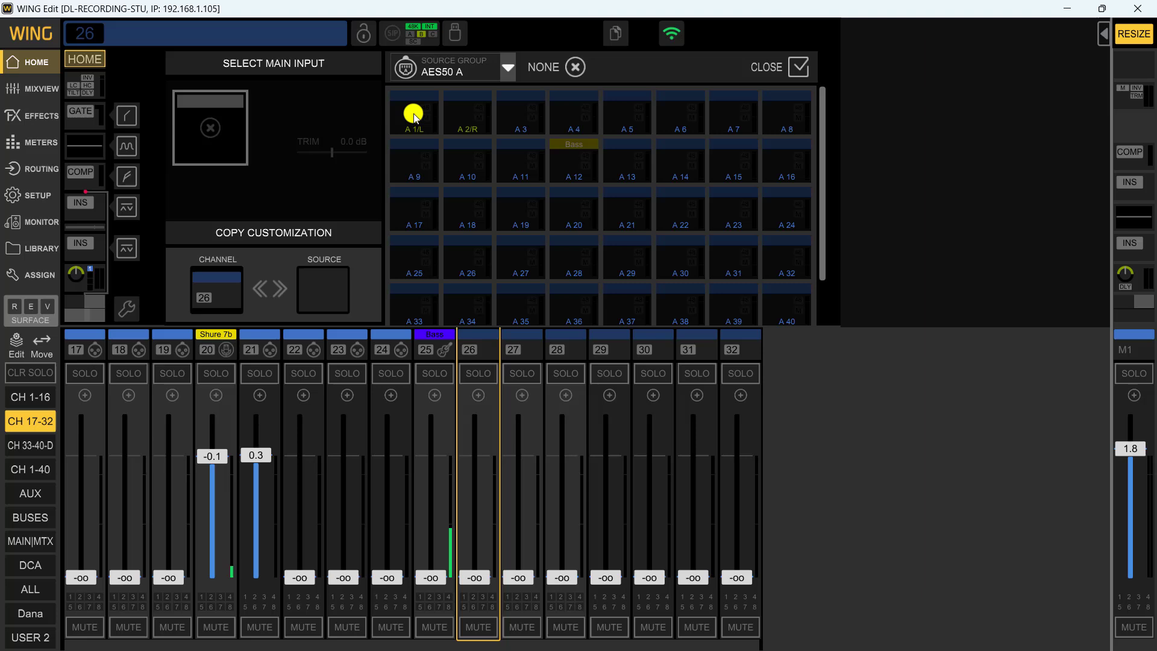
pyautogui.click(411, 112)
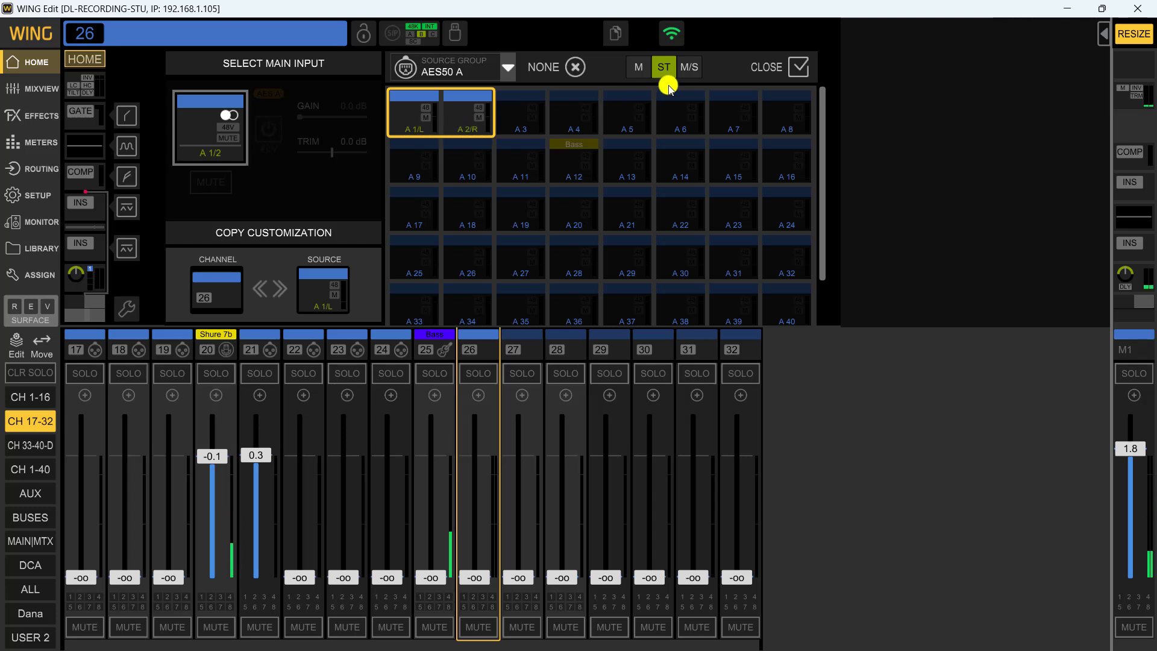
pyautogui.click(637, 67)
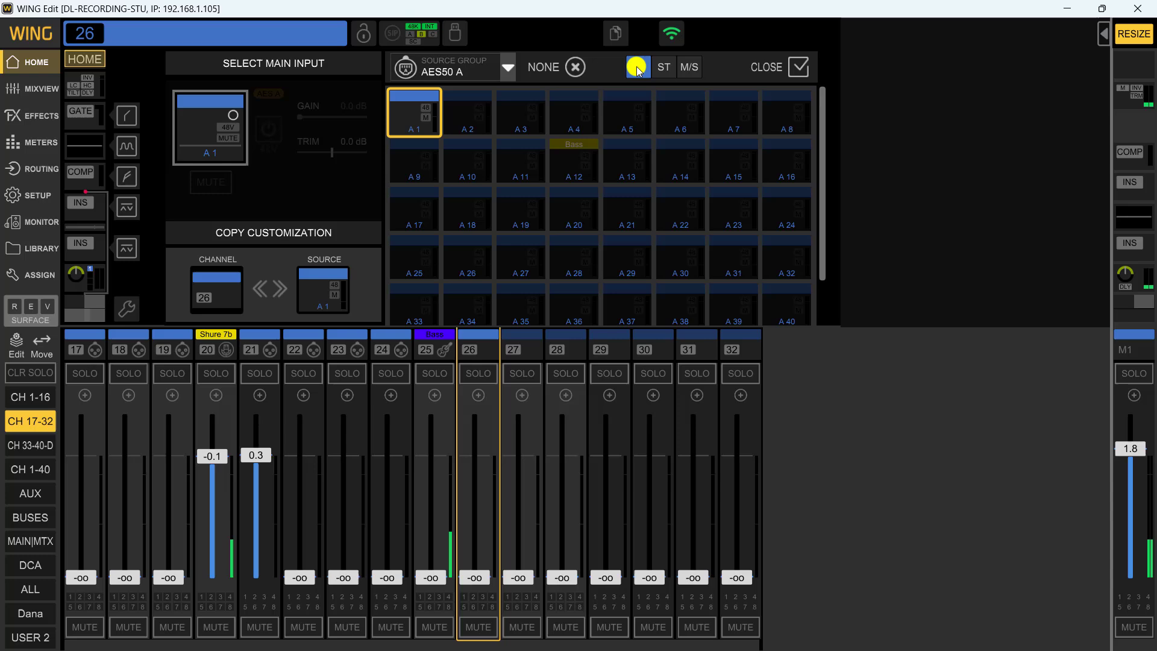
pyautogui.click(637, 66)
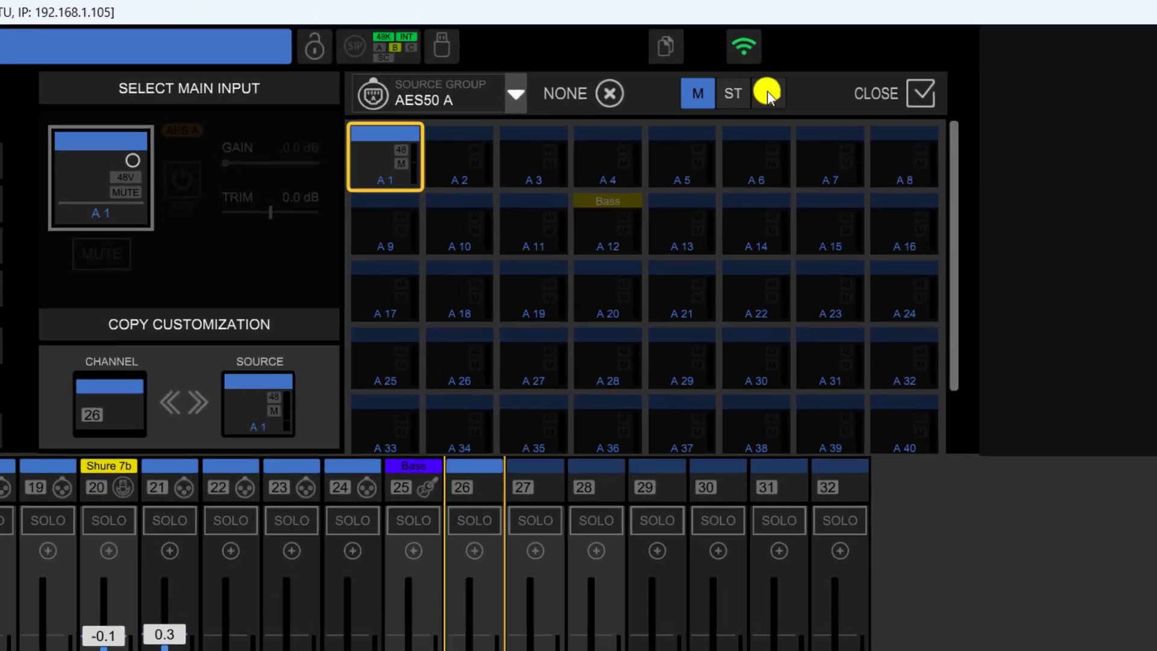
pyautogui.click(769, 92)
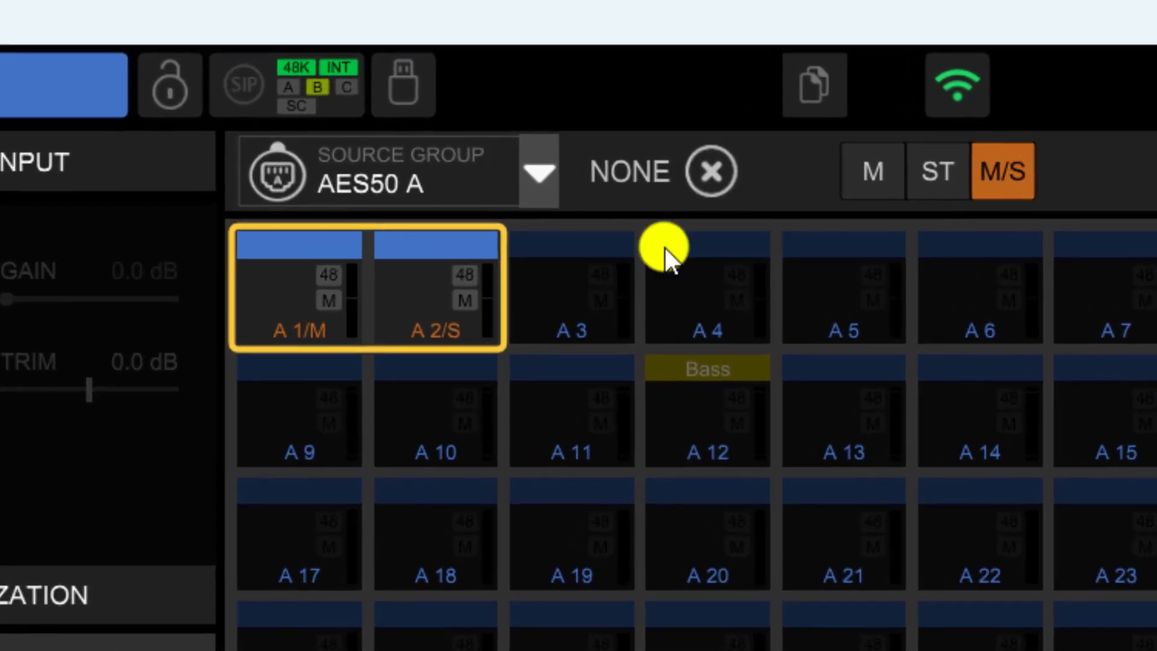
pyautogui.moveTo(277, 339)
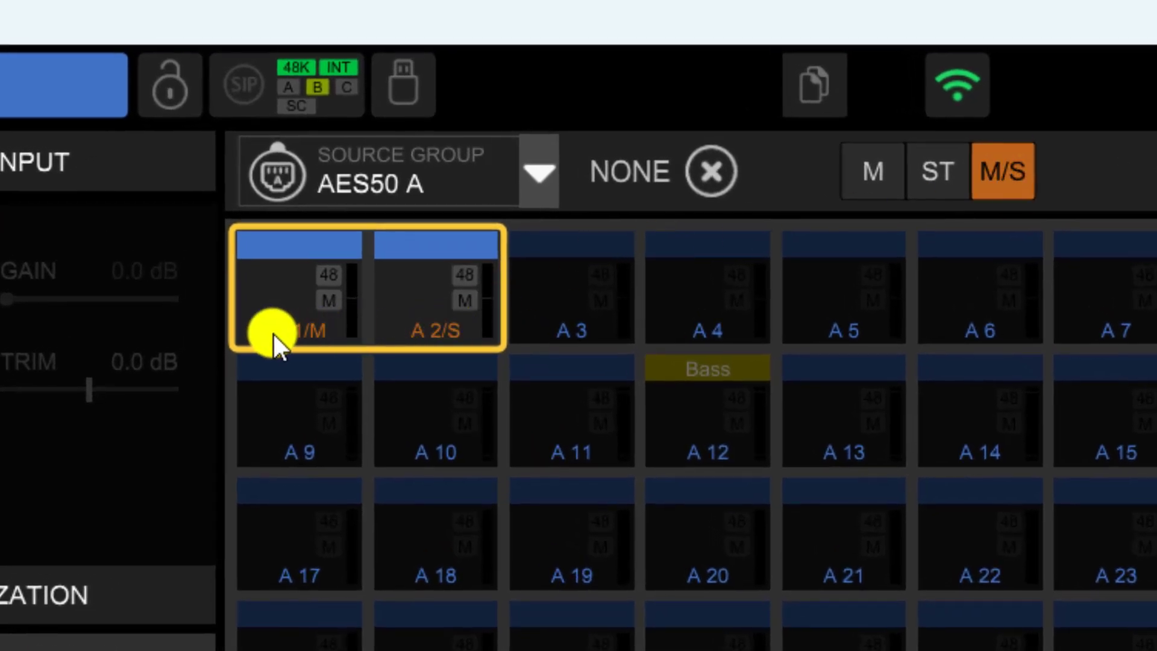
pyautogui.moveTo(310, 355)
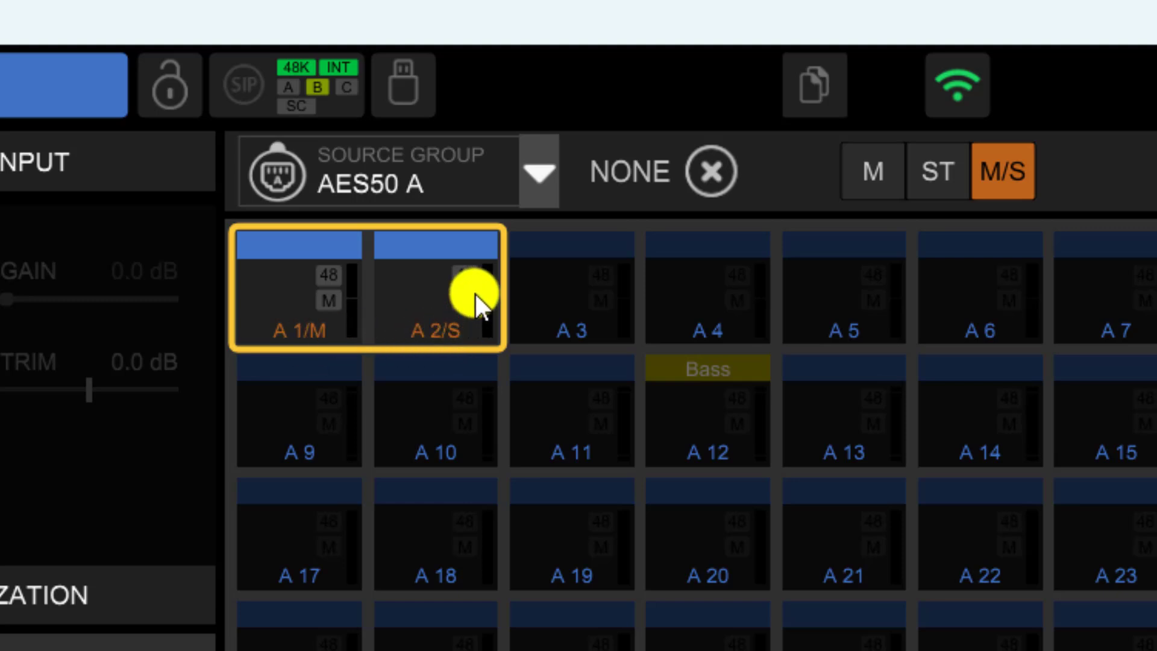
pyautogui.moveTo(808, 288)
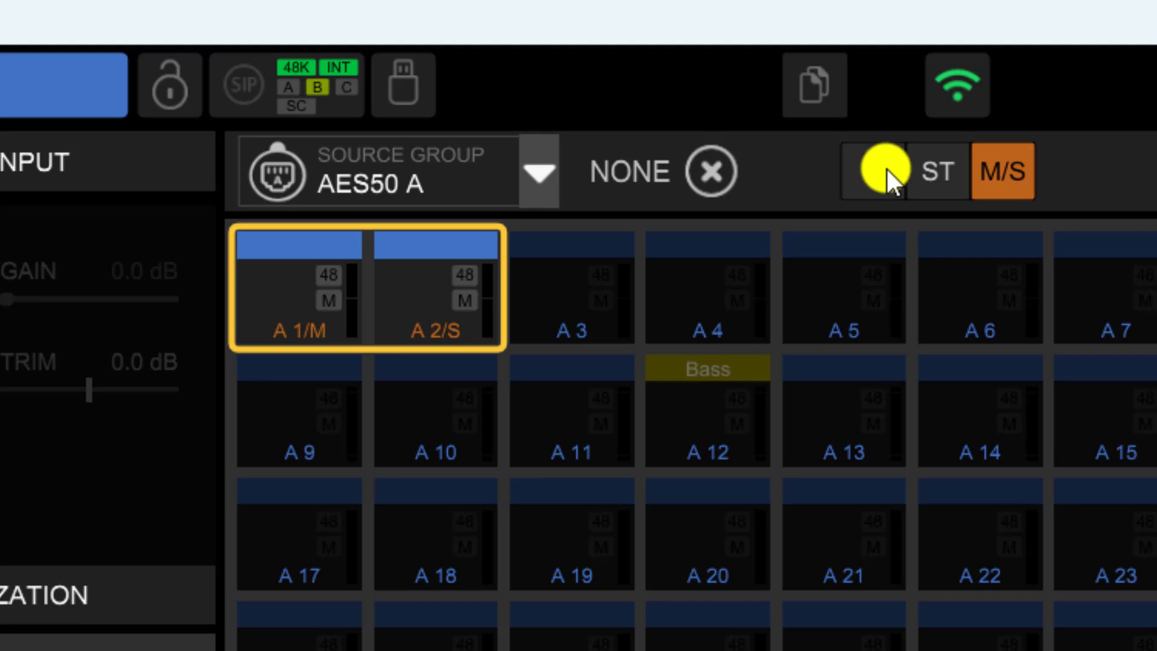
pyautogui.click(934, 171)
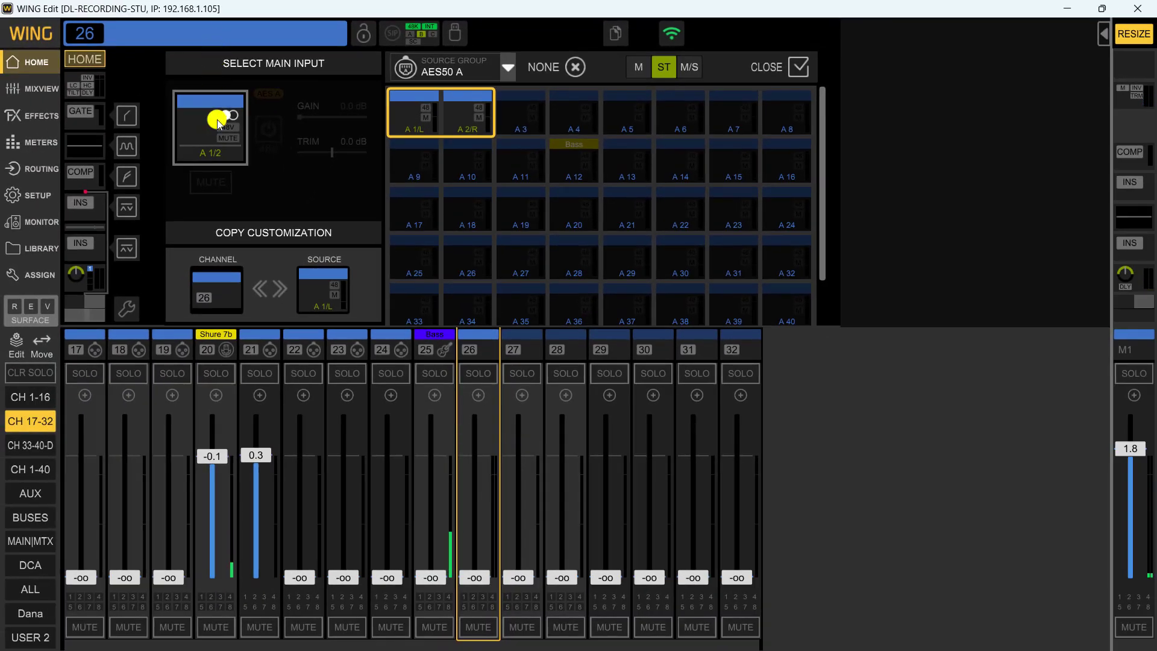
# Step: Give channel 26 the name 'Keys', cyan colour and the keyboard-on-stand icon
pyautogui.click(522, 153)
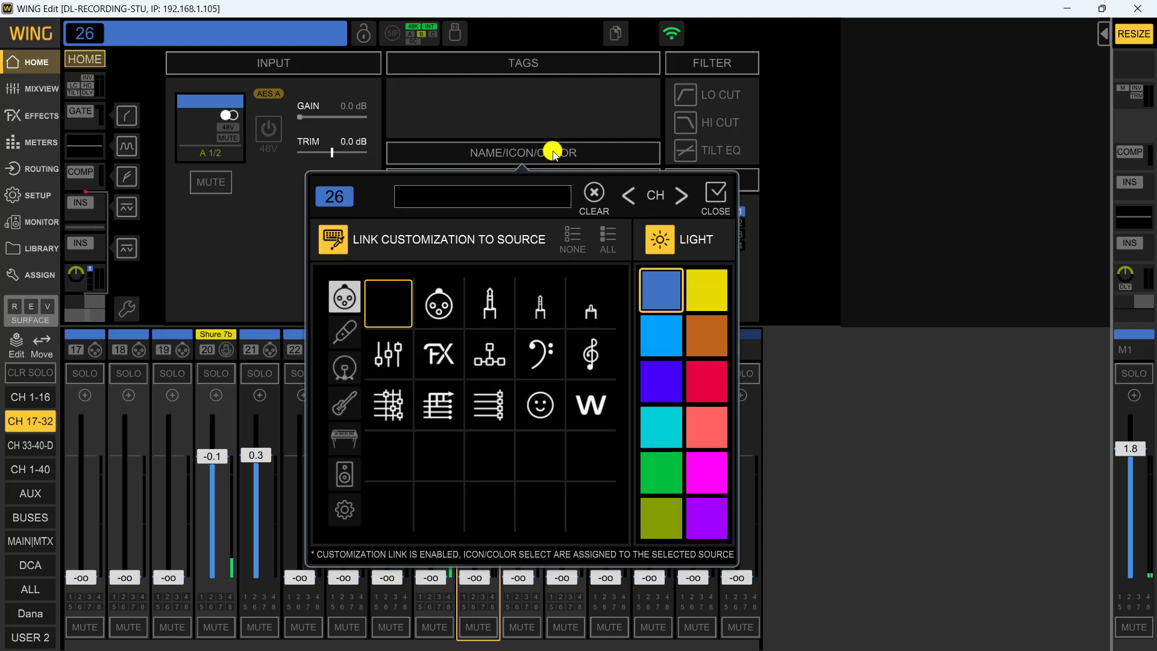
pyautogui.write('Keys')
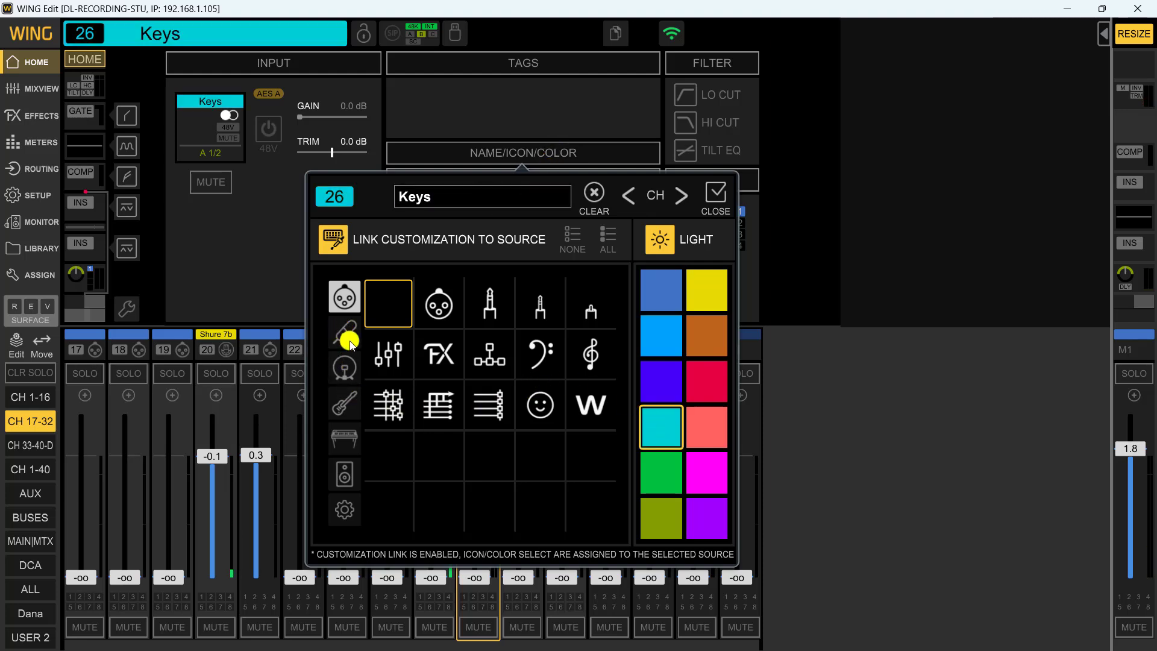
pyautogui.click(342, 439)
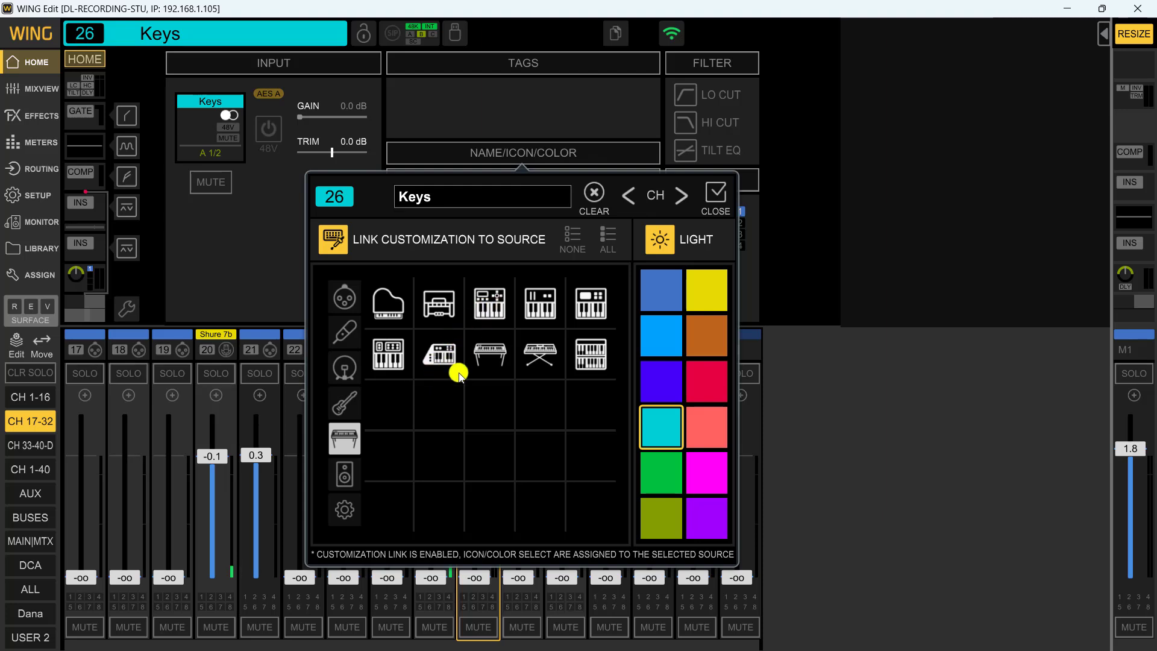
pyautogui.click(539, 354)
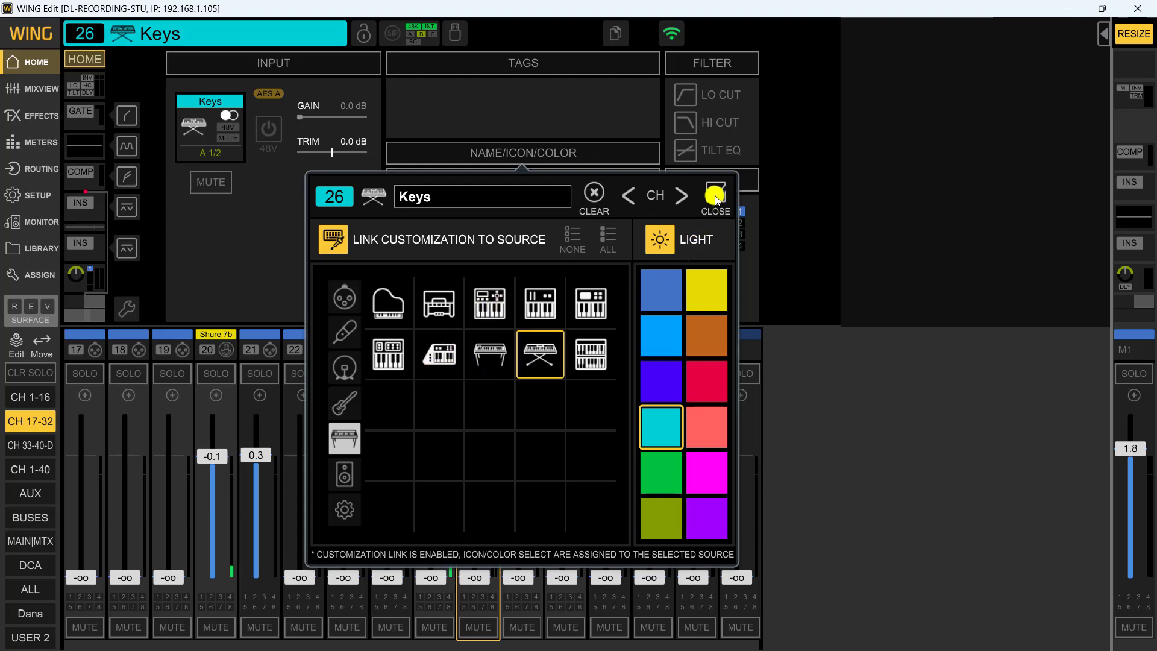
pyautogui.click(712, 190)
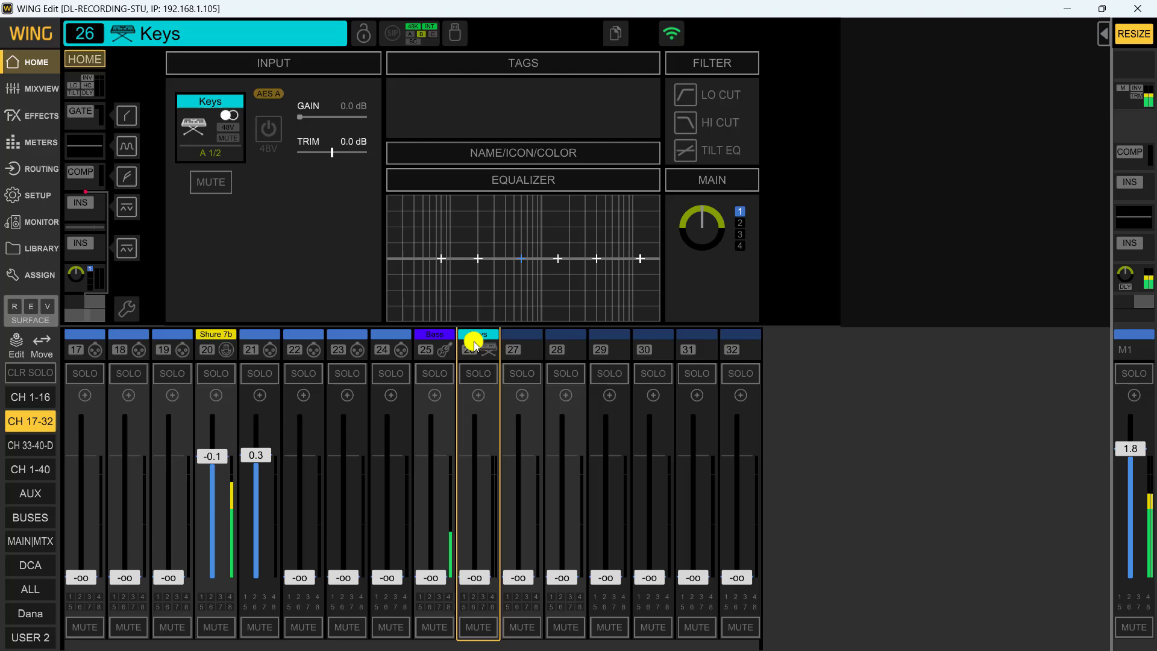
pyautogui.click(210, 129)
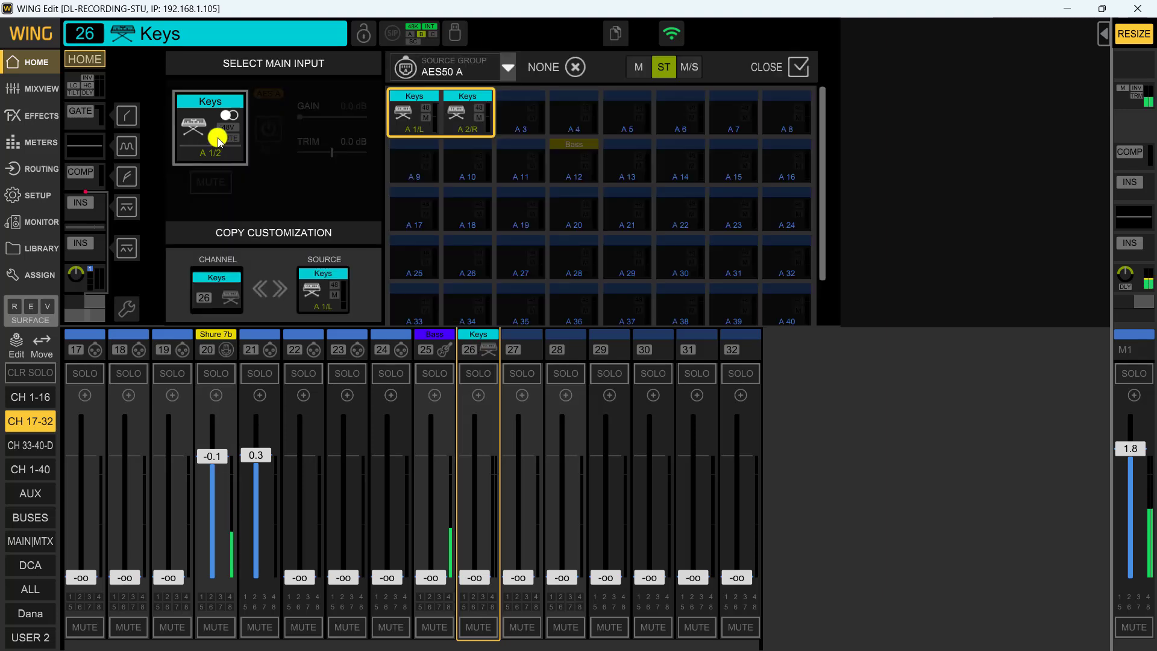
# Step: Select channel 27 and patch its main input to AES50 B 1 in mono
pyautogui.click(522, 343)
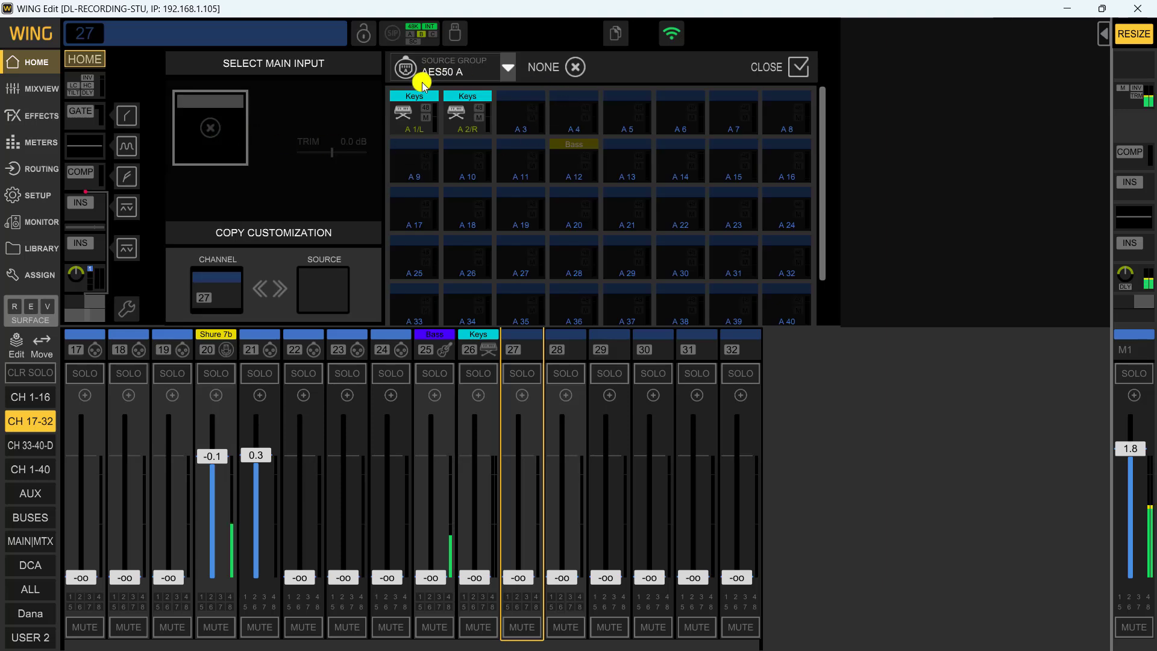
pyautogui.click(507, 67)
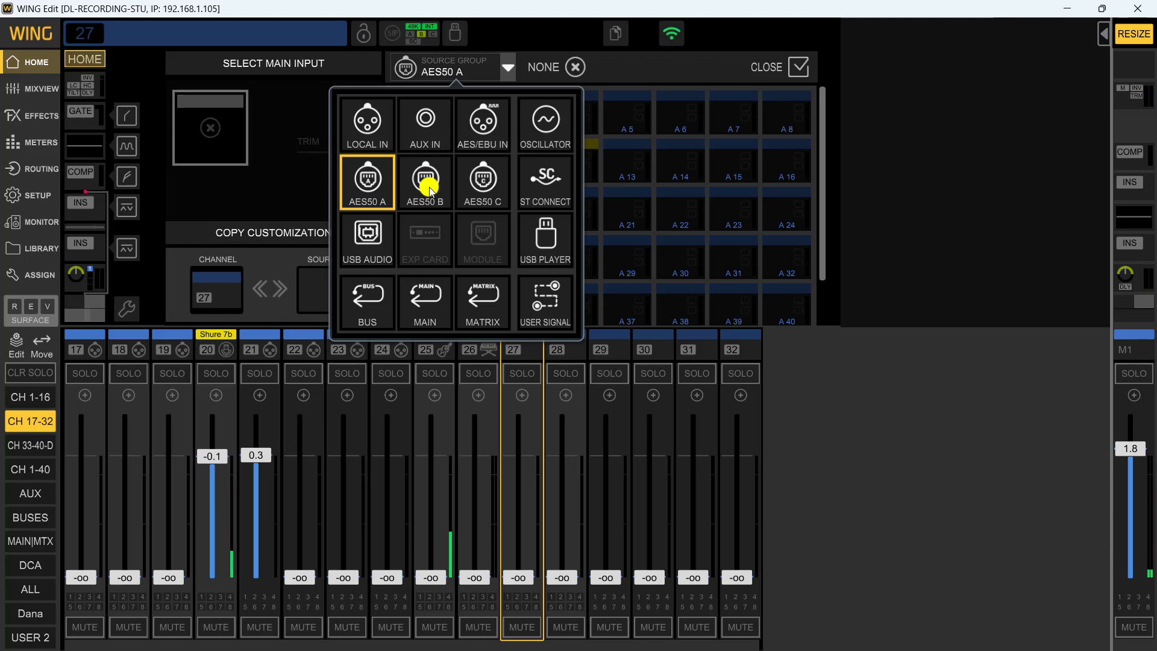
pyautogui.click(424, 182)
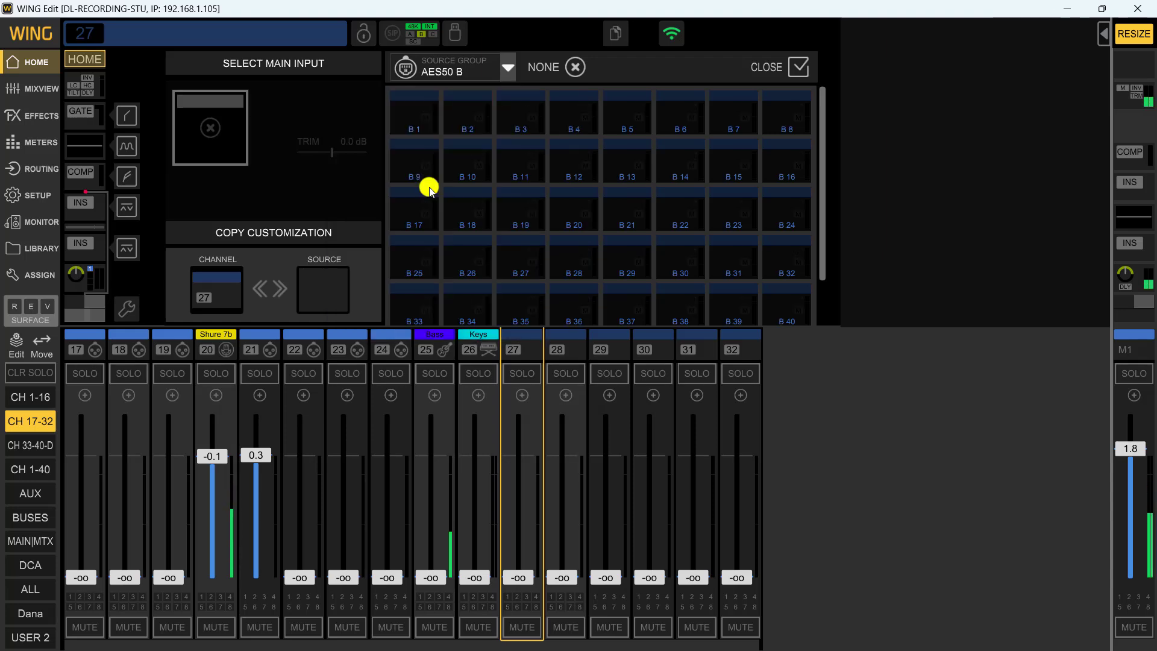
pyautogui.click(413, 112)
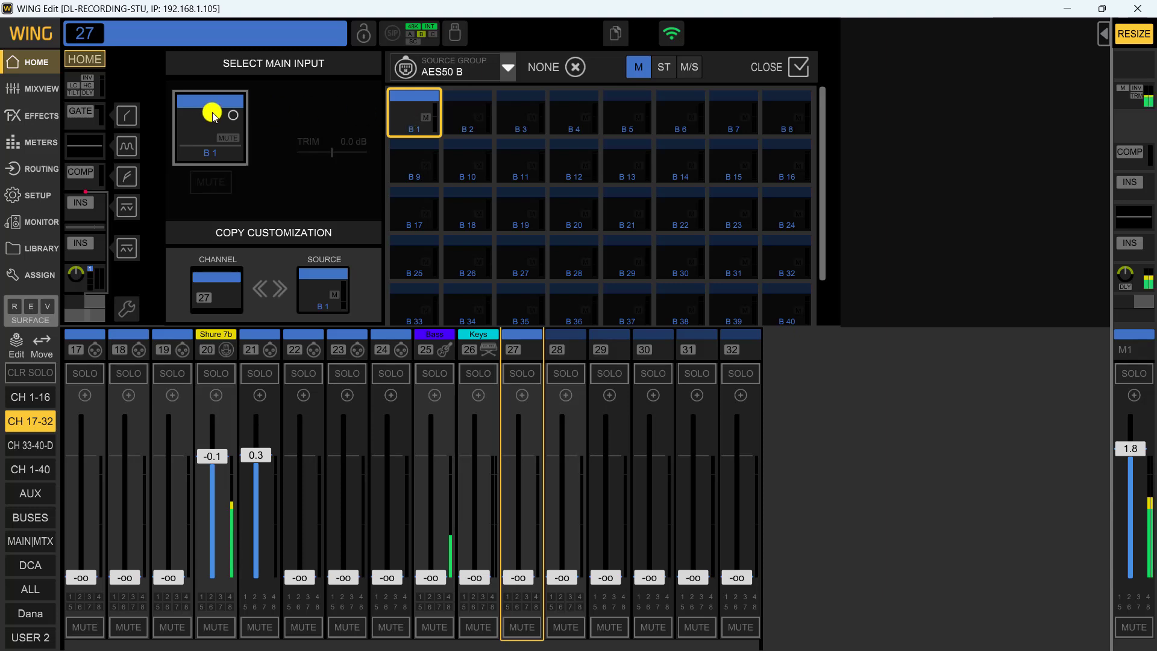
pyautogui.click(796, 67)
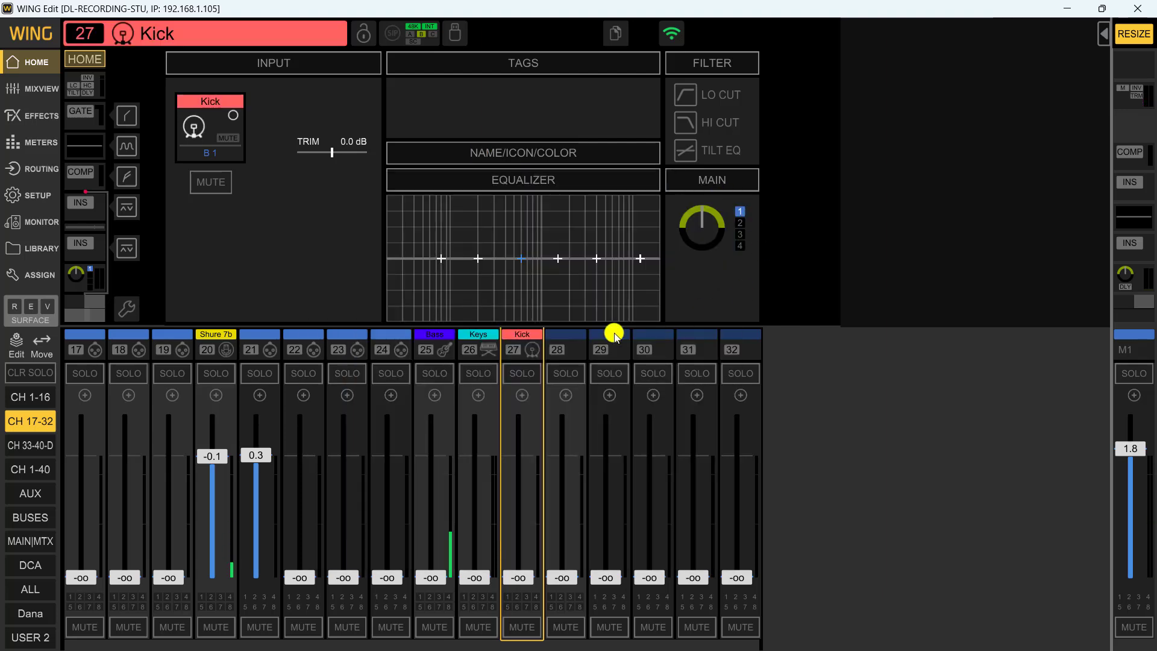
pyautogui.moveTo(278, 254)
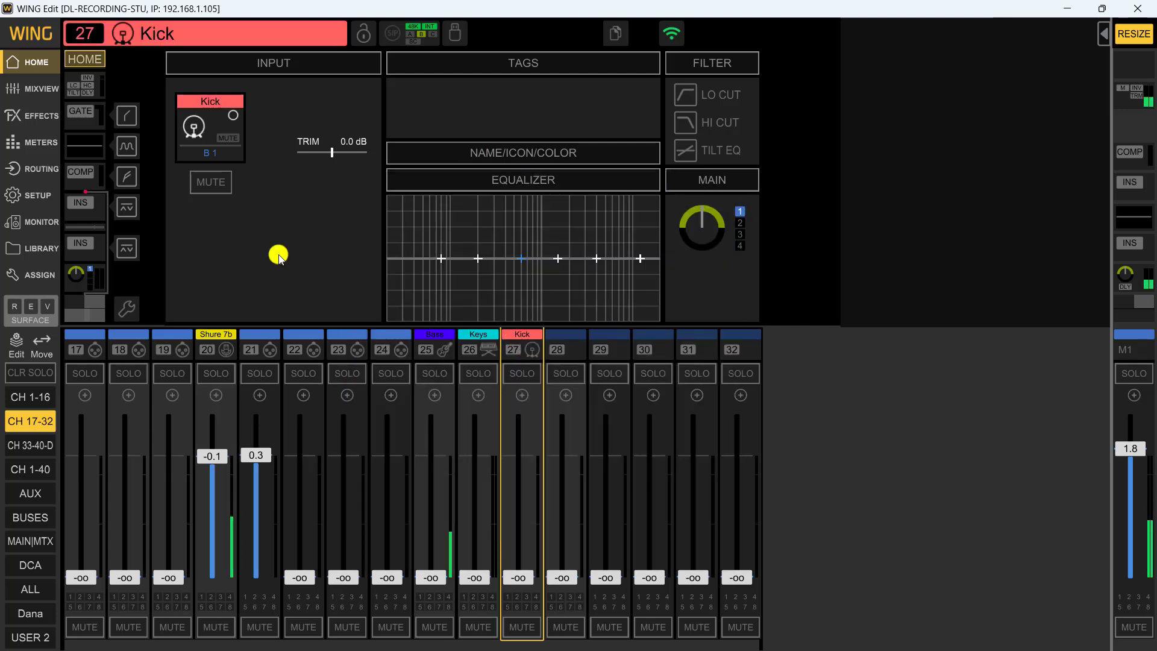